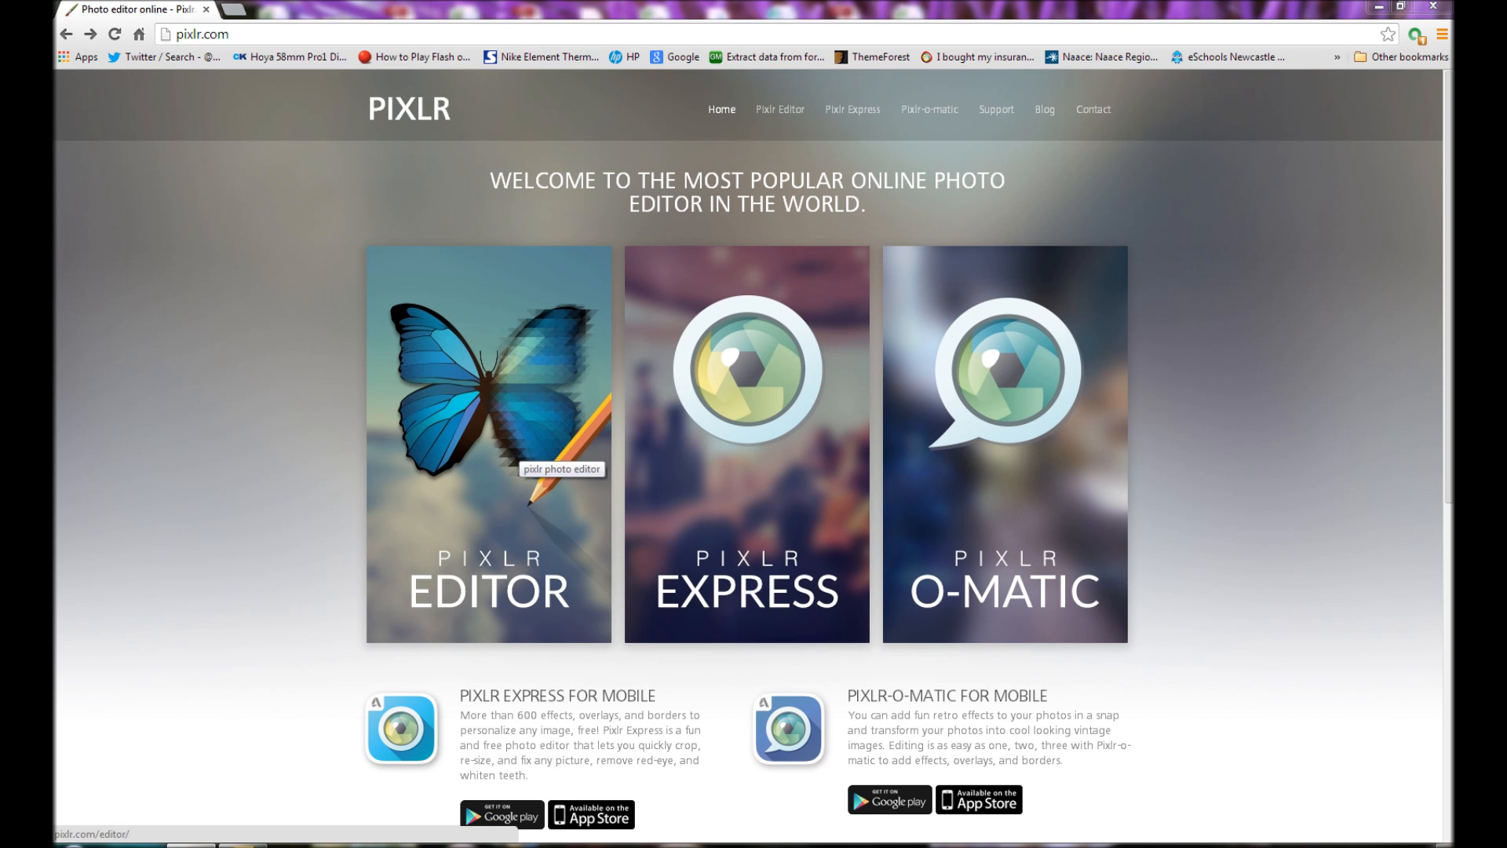
# Step: Open green_screen_sample.jpg from the computer as a new document
pyautogui.click(489, 443)
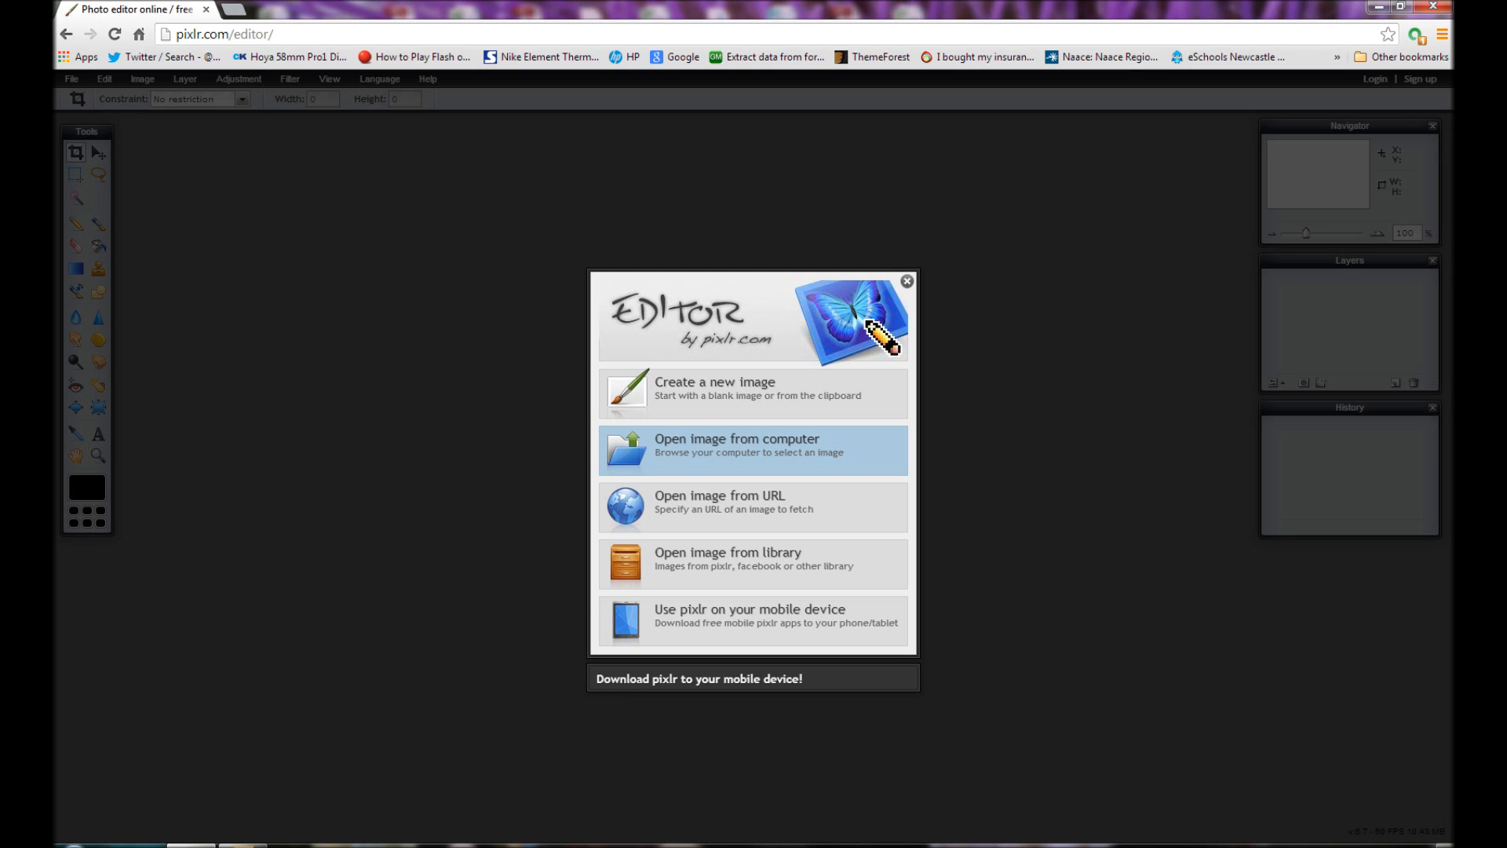
pyautogui.click(752, 451)
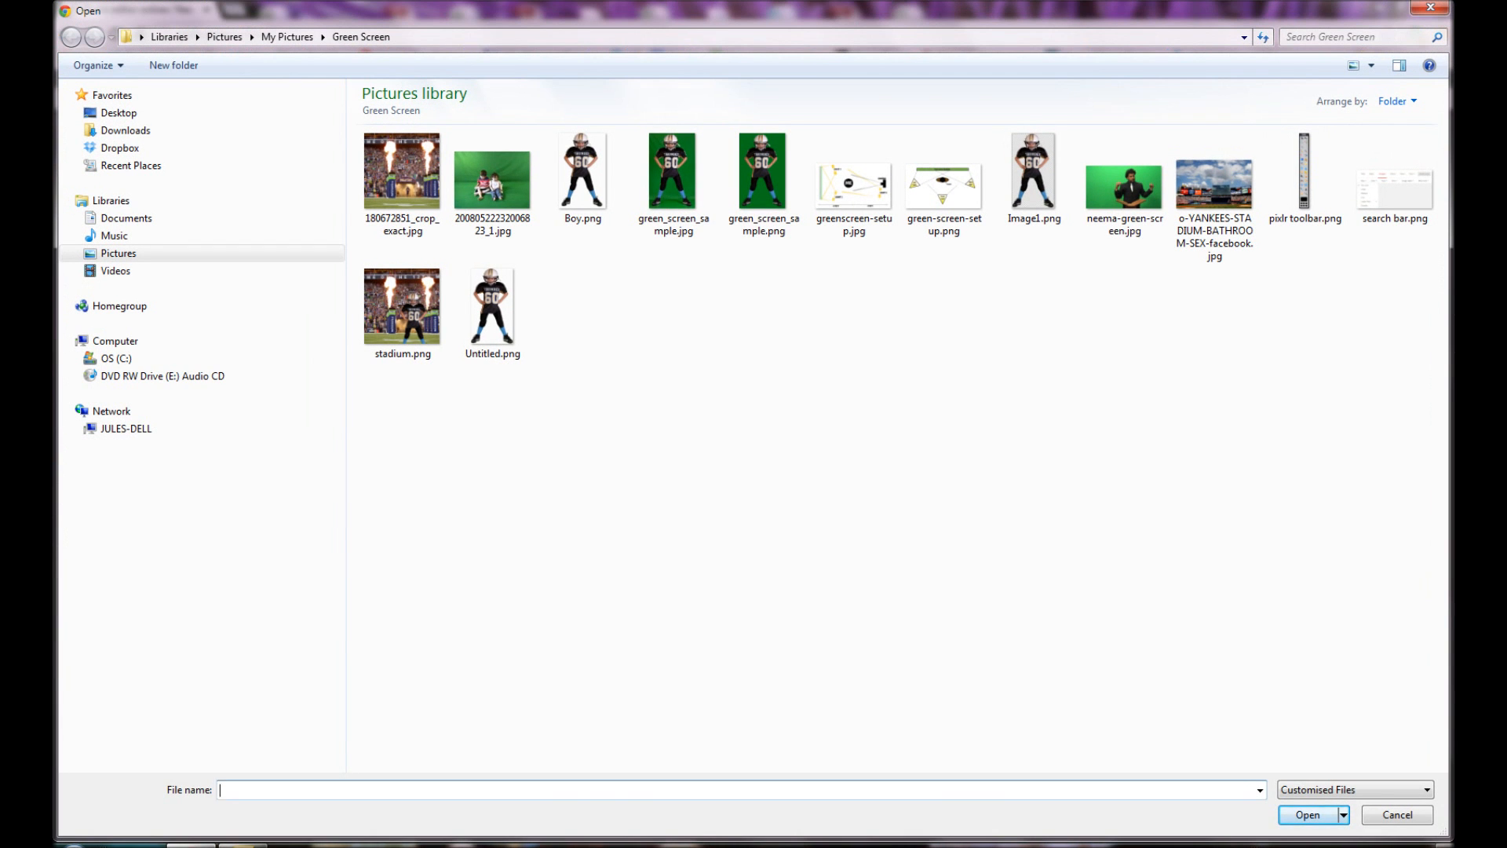
pyautogui.click(674, 172)
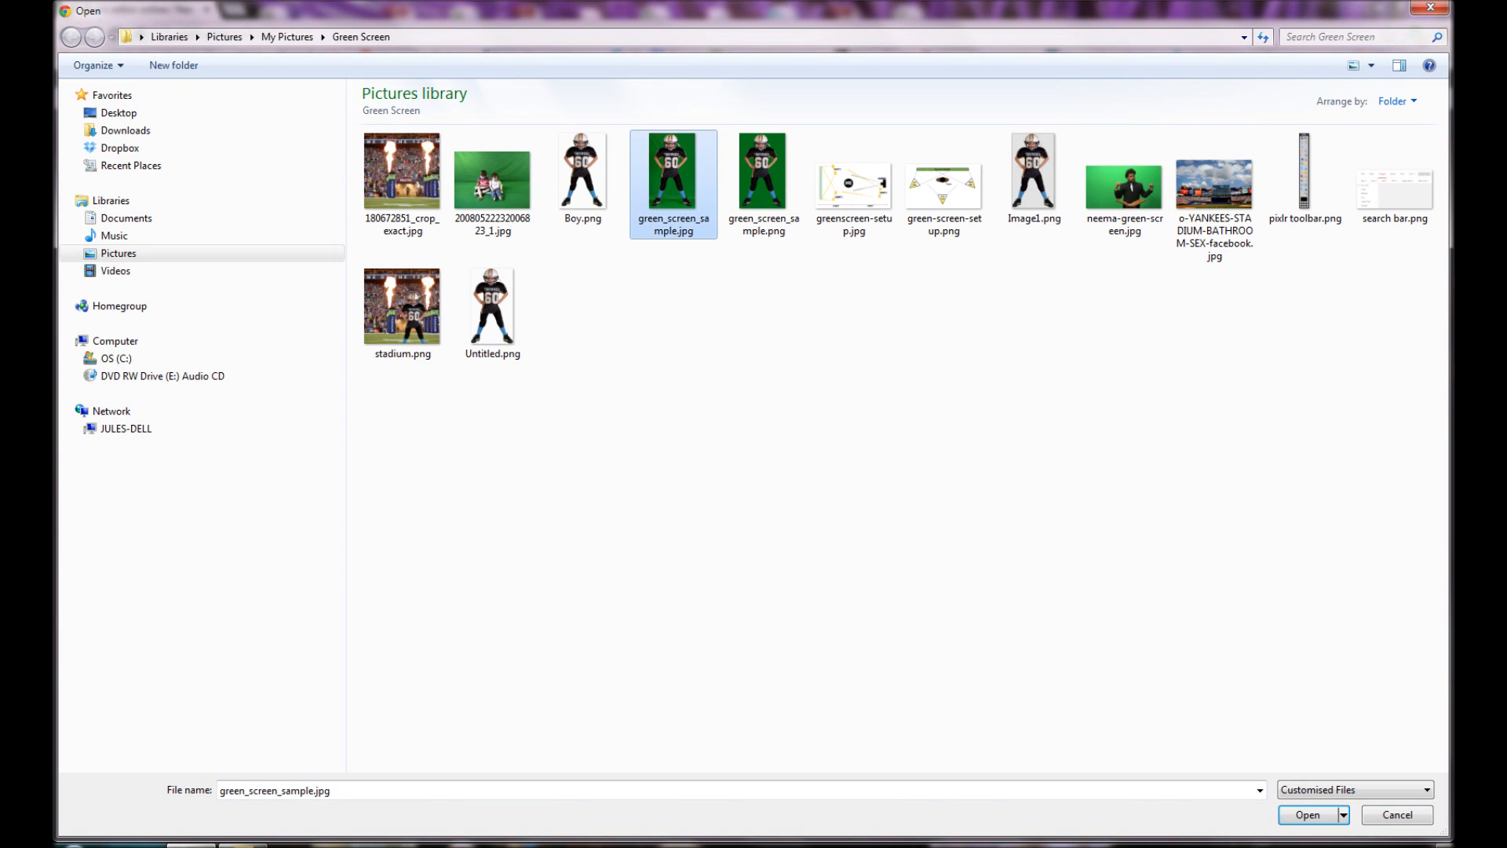
pyautogui.click(1308, 814)
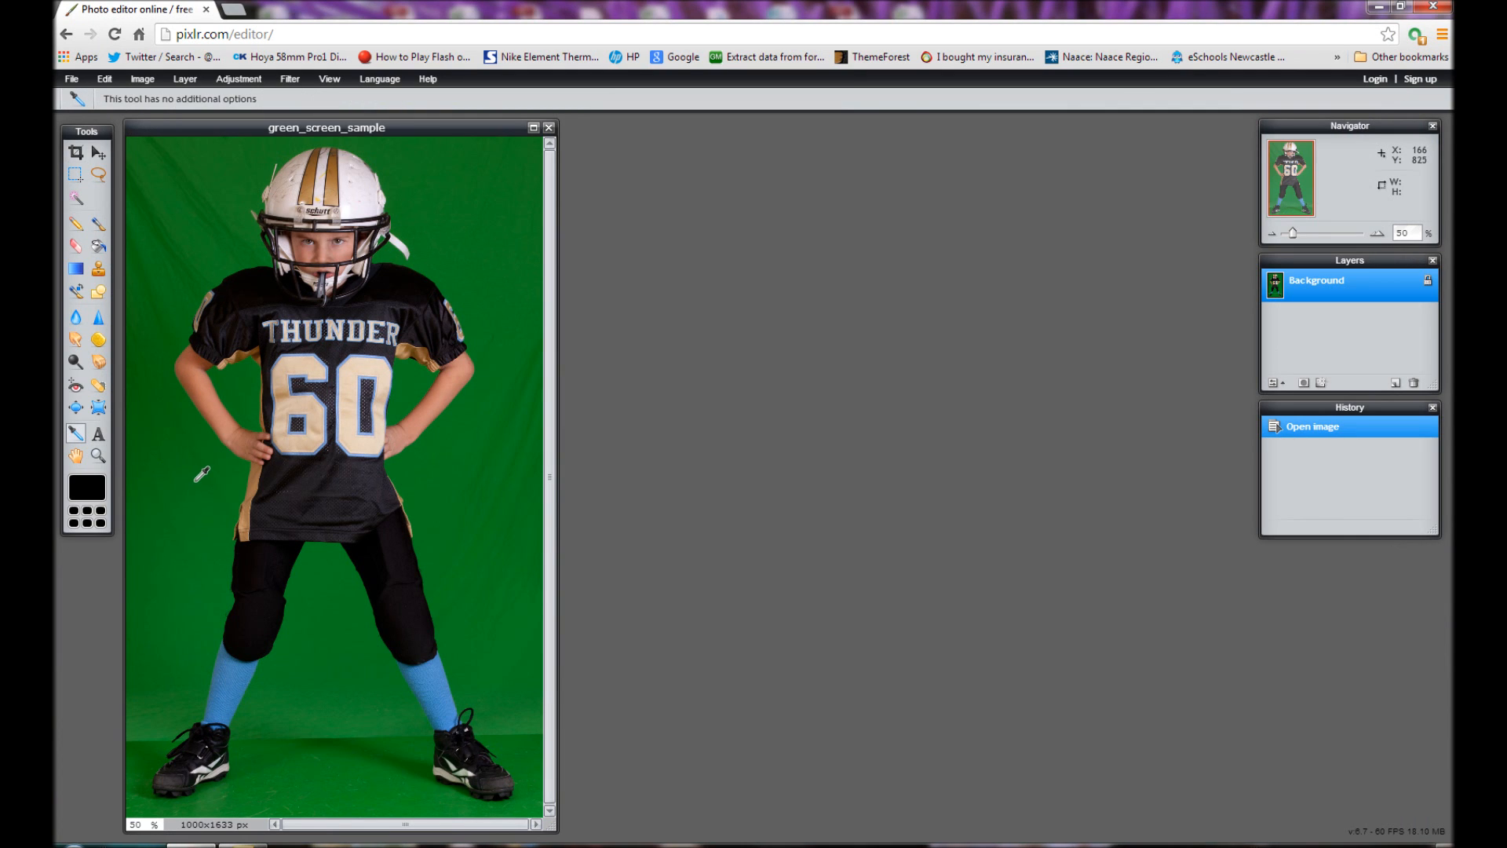
# Step: Sample the green backdrop as the active colour with the Color Picker
pyautogui.click(203, 473)
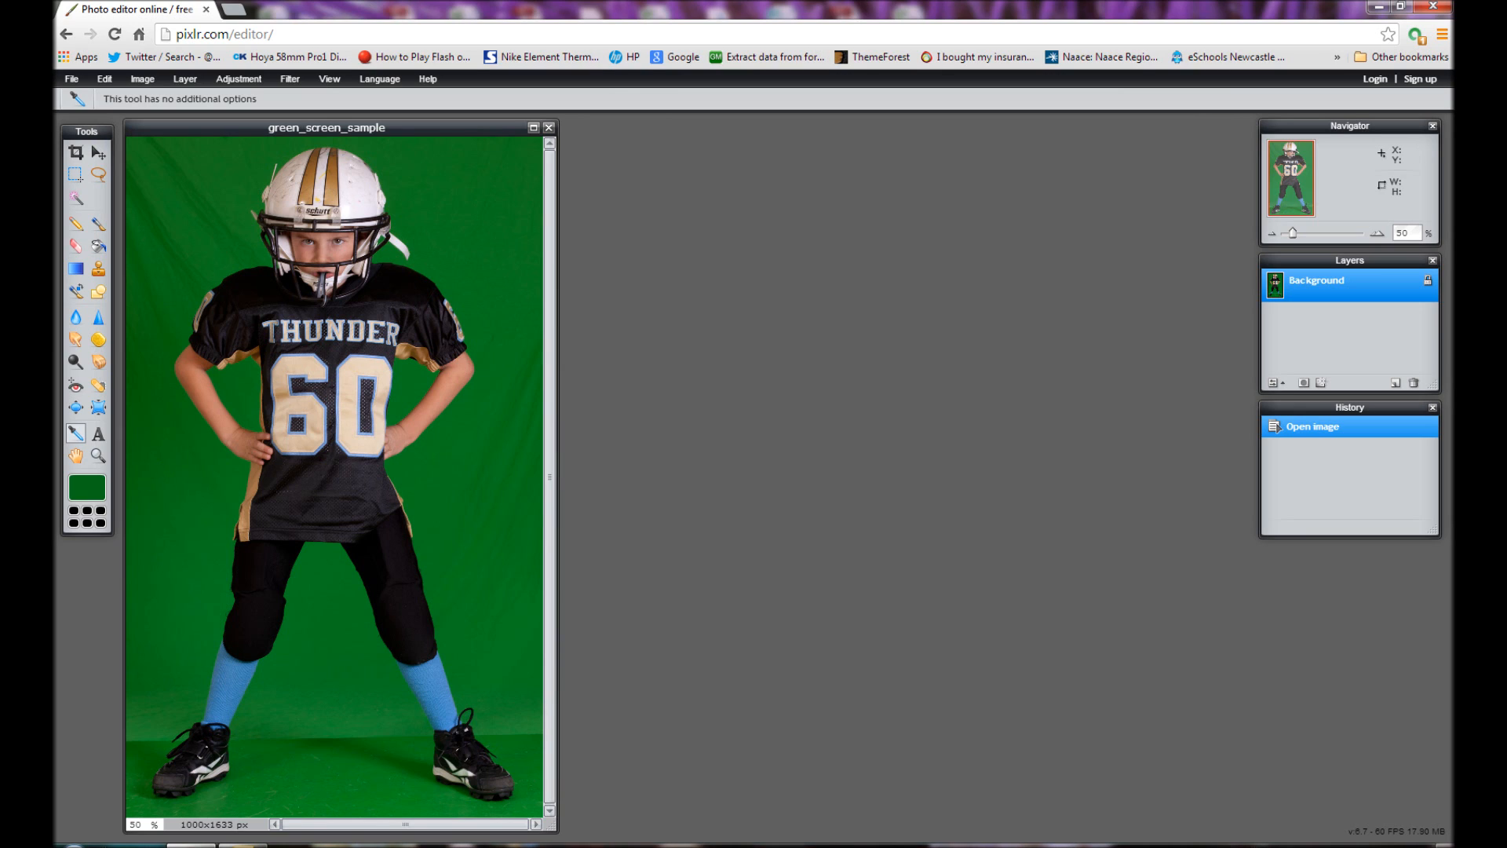
pyautogui.moveTo(165, 461)
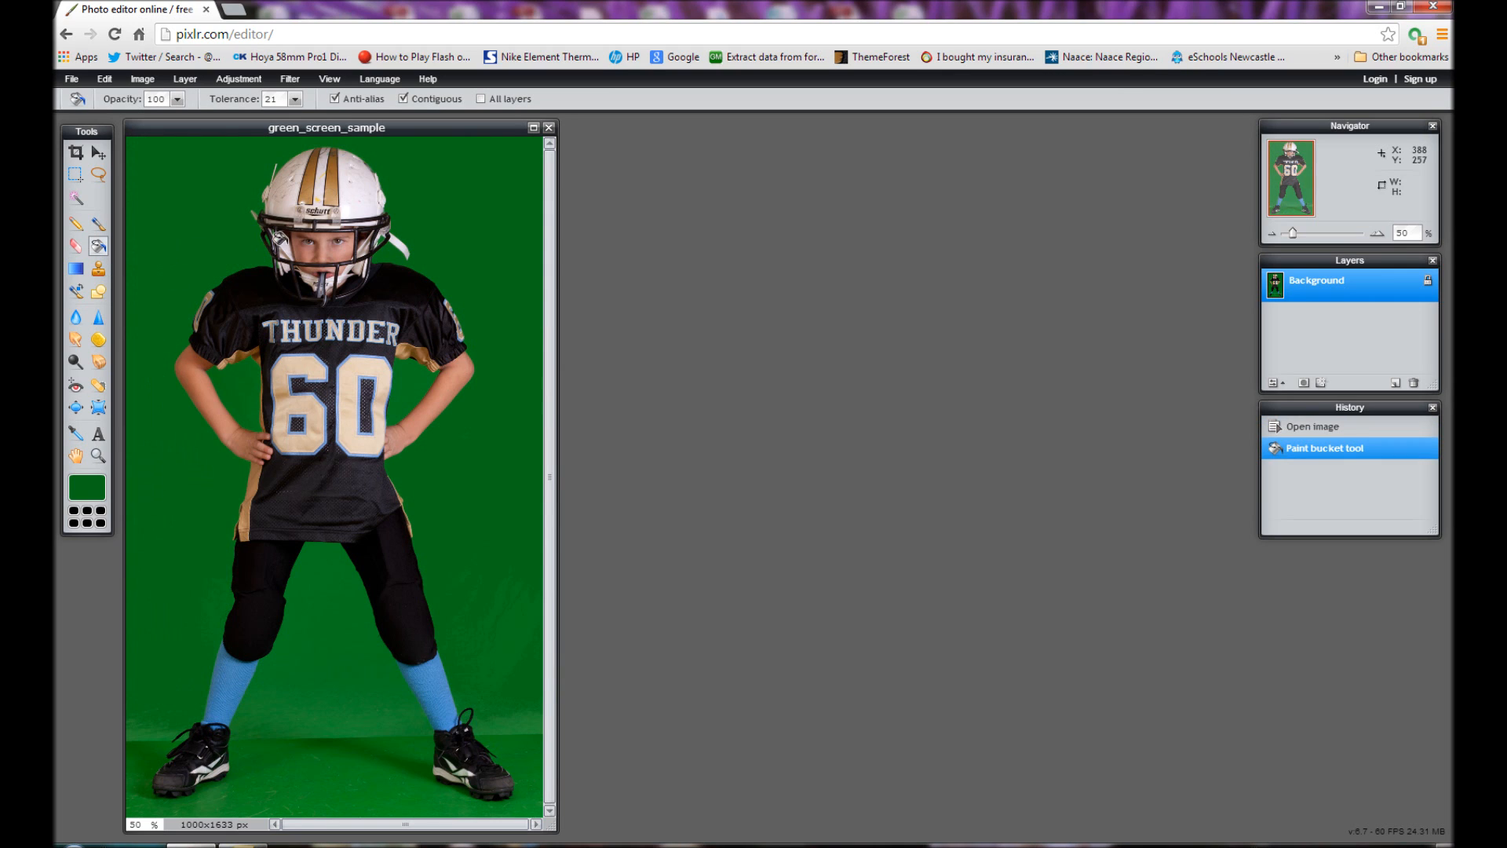
pyautogui.moveTo(499, 622)
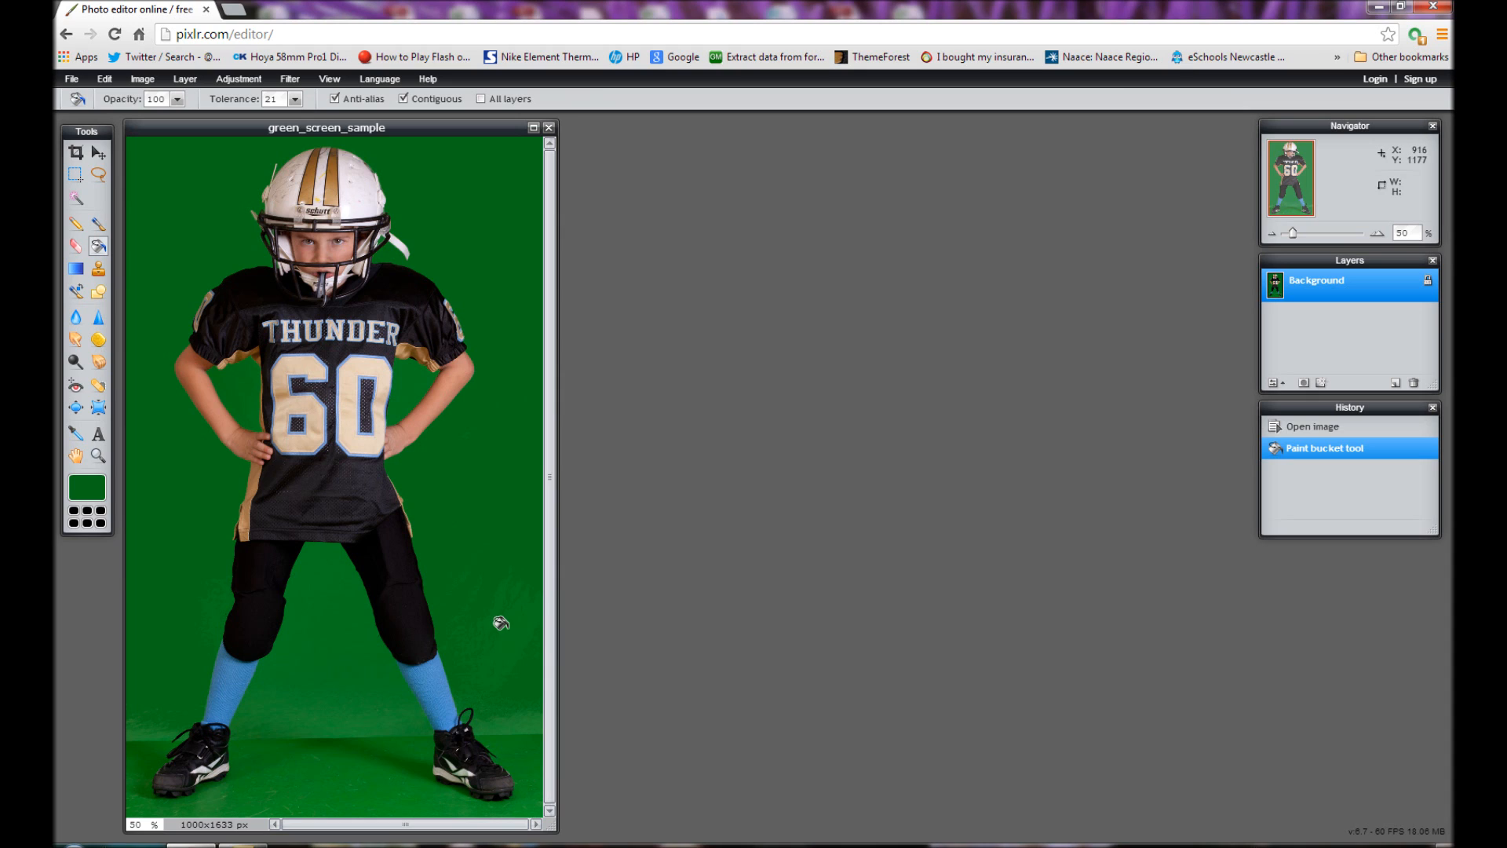
pyautogui.moveTo(344, 645)
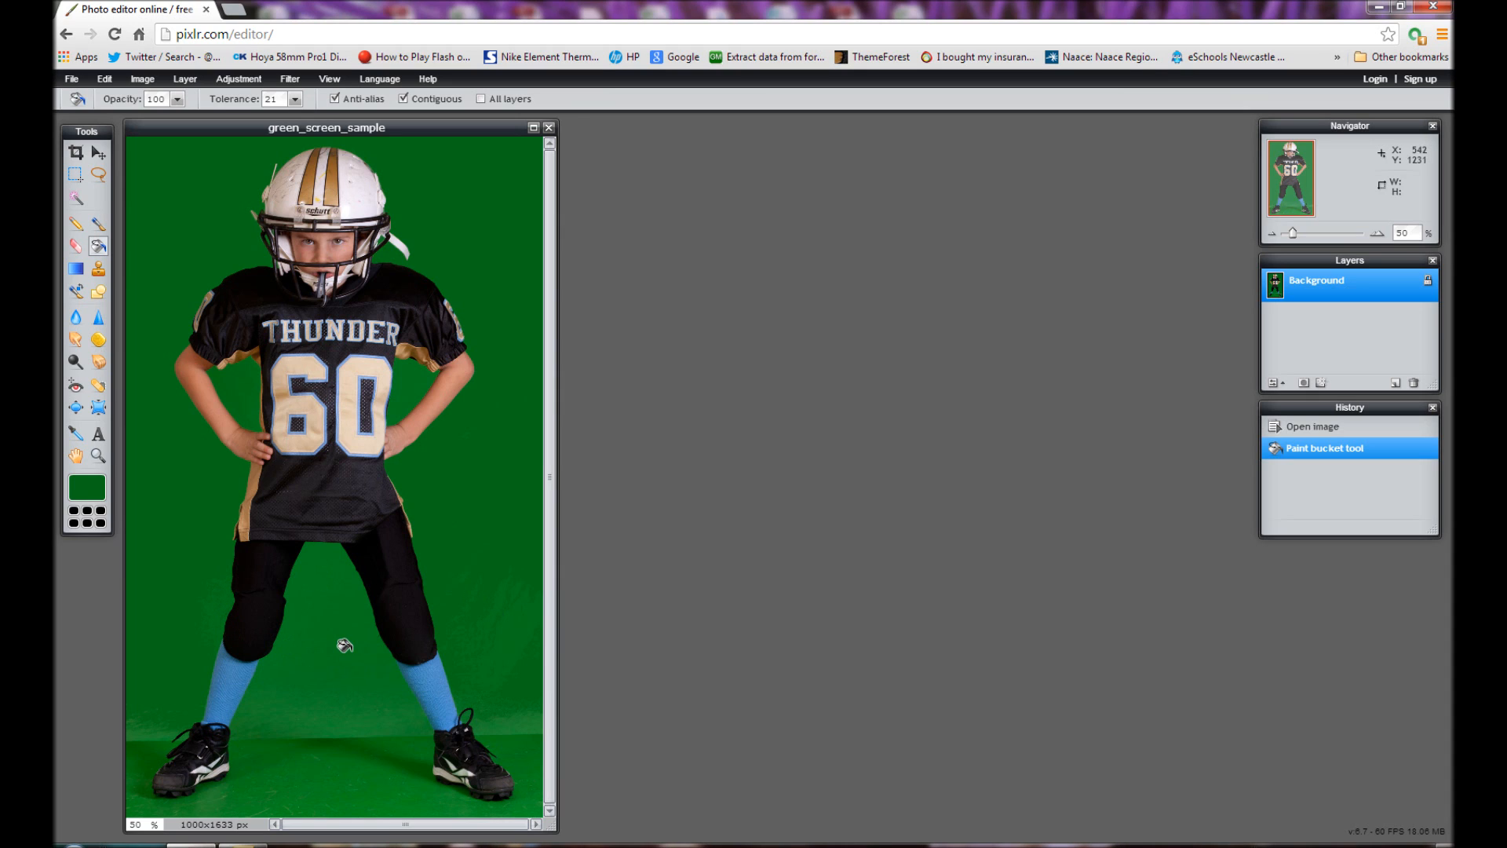
pyautogui.moveTo(298, 358)
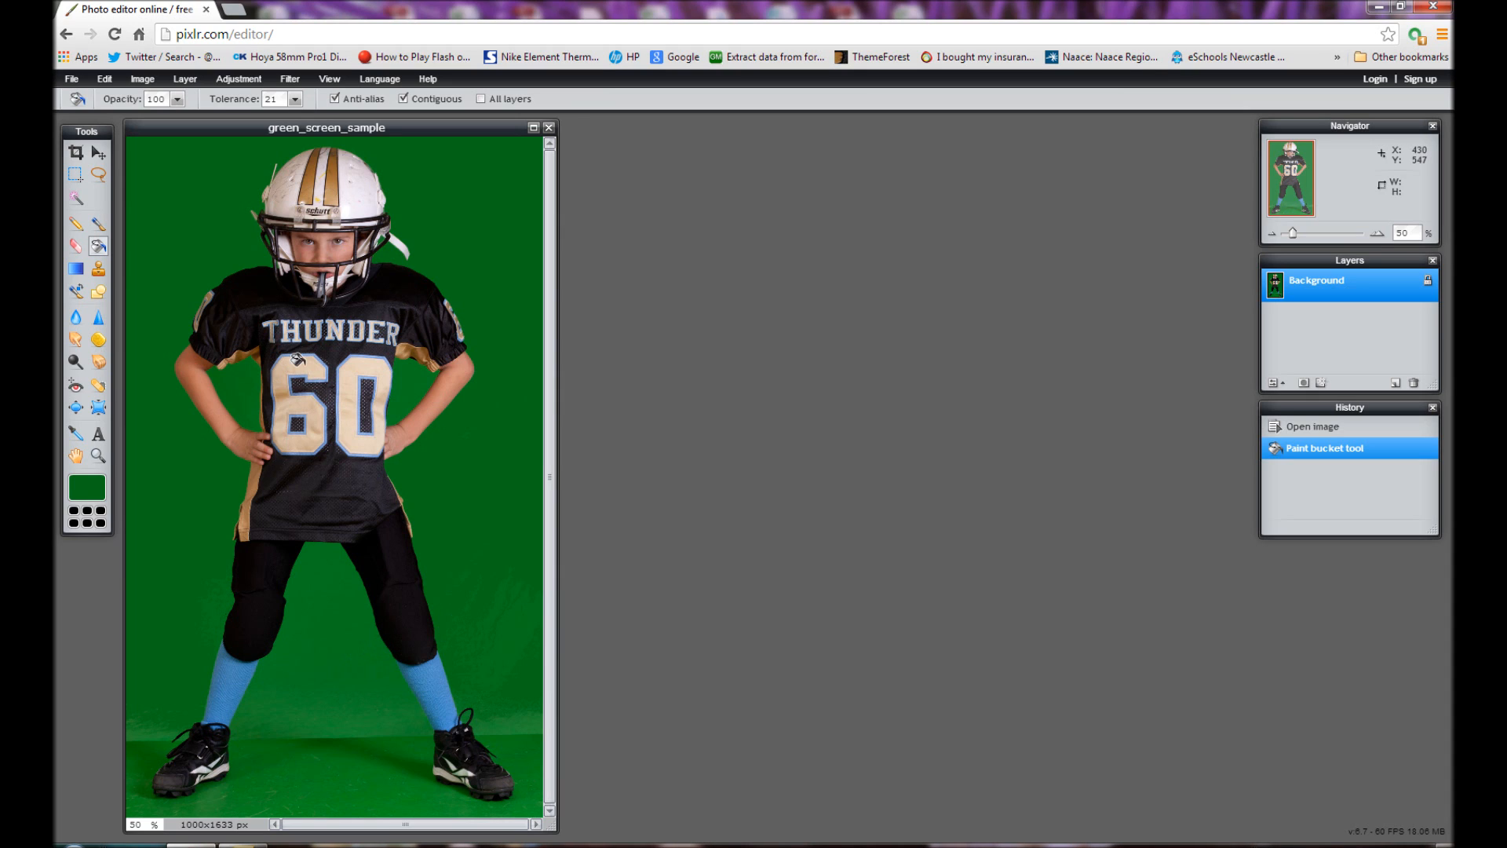
pyautogui.moveTo(383, 182)
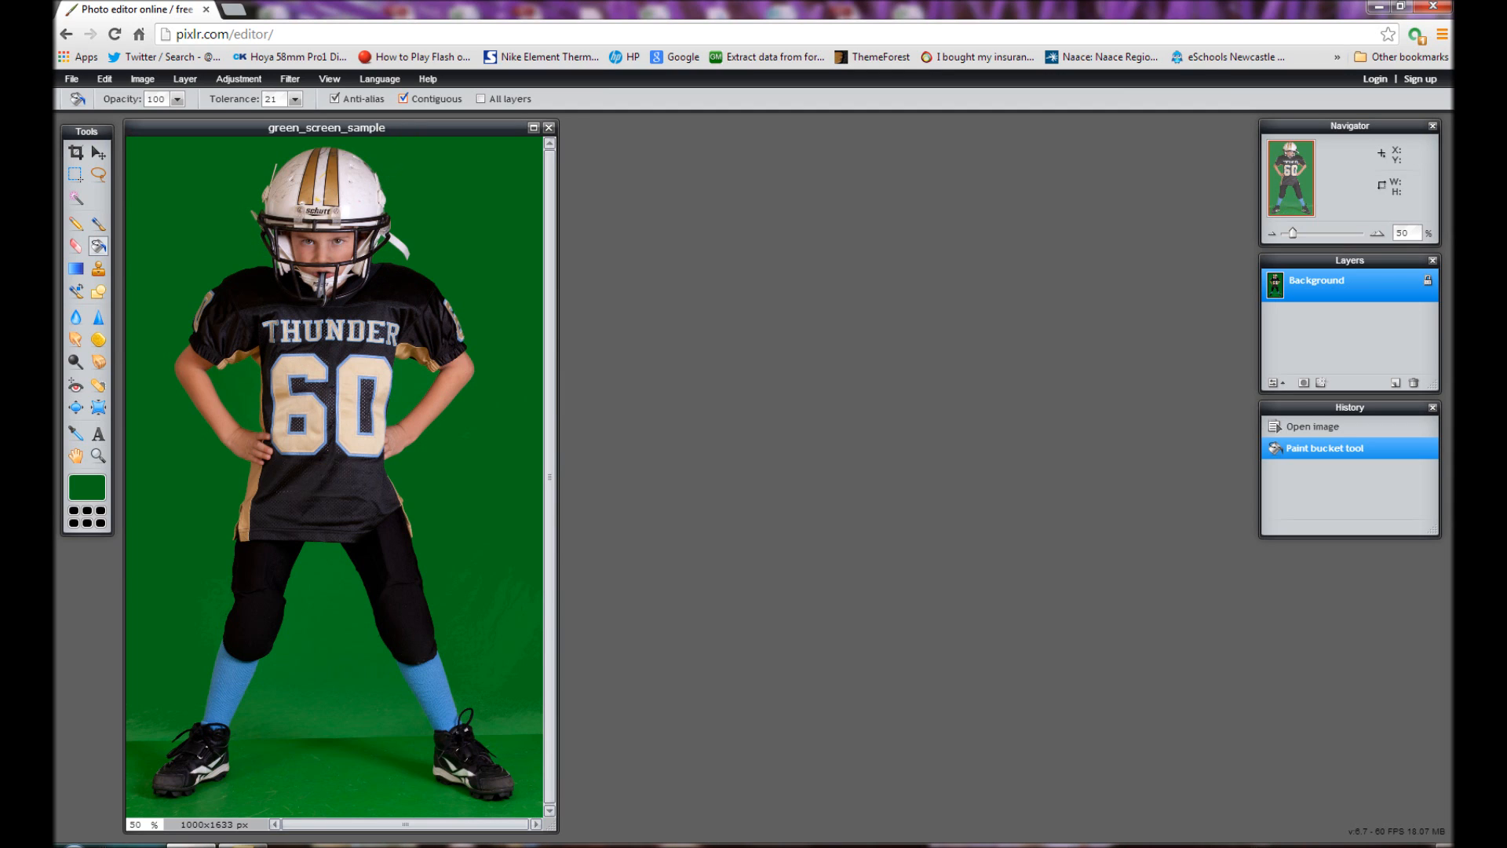
# Step: With Contiguous off, Paint Bucket the leftover green patches around the feet and legs
pyautogui.click(403, 98)
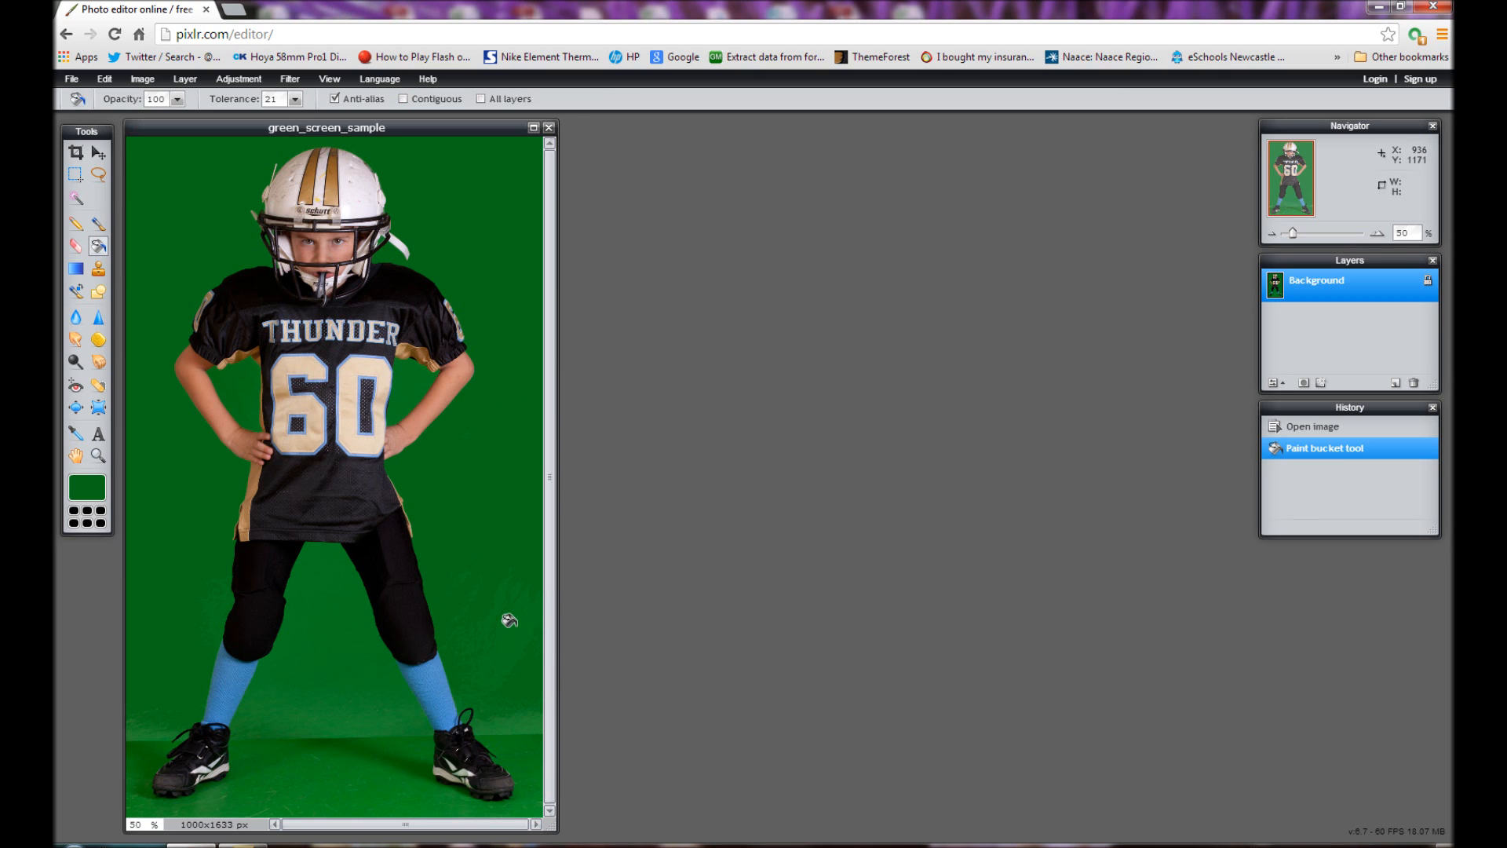
pyautogui.click(509, 724)
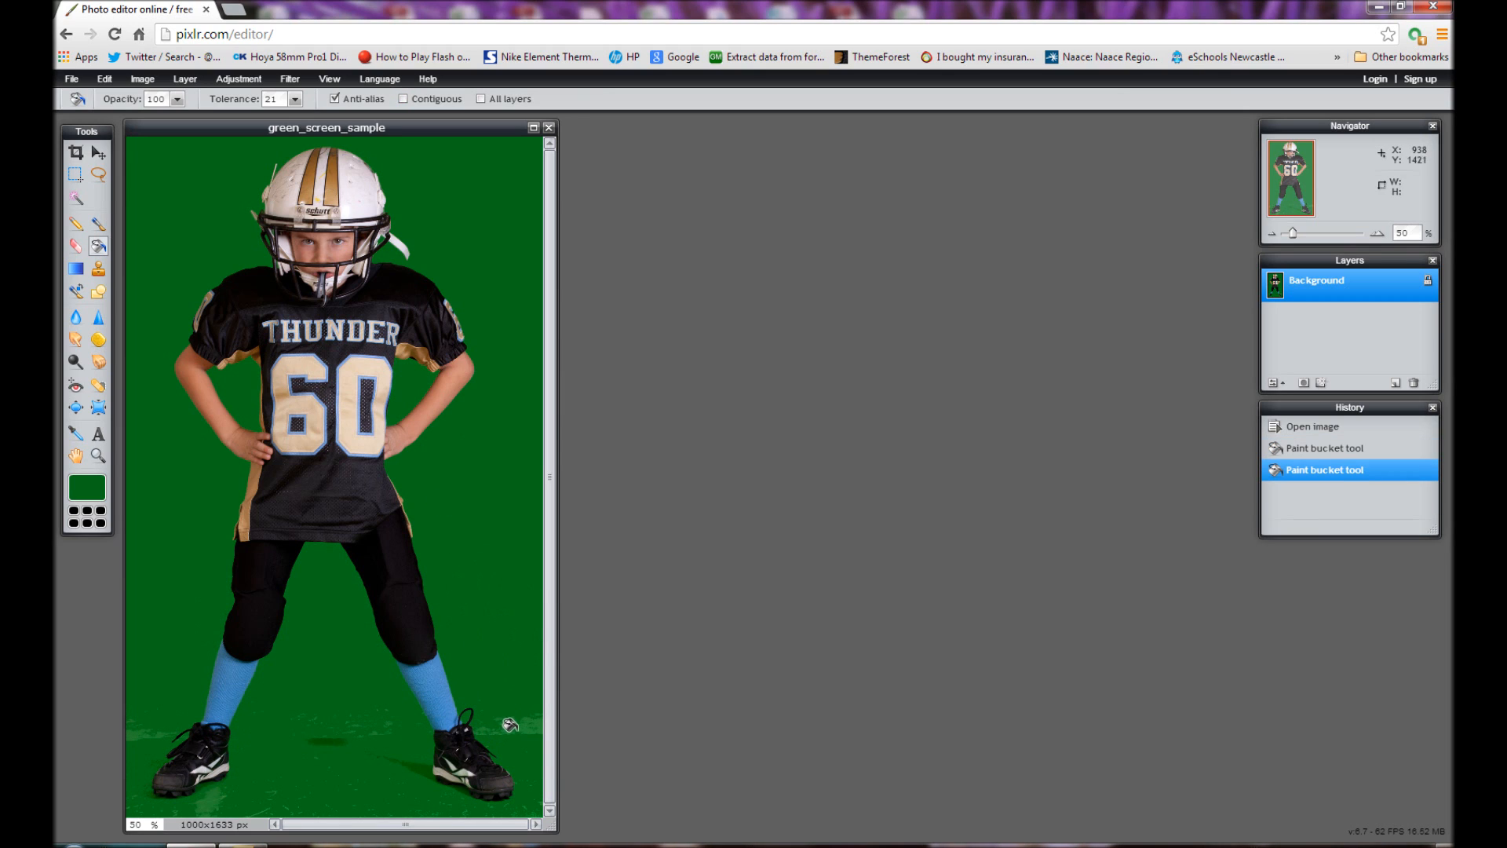
pyautogui.click(356, 739)
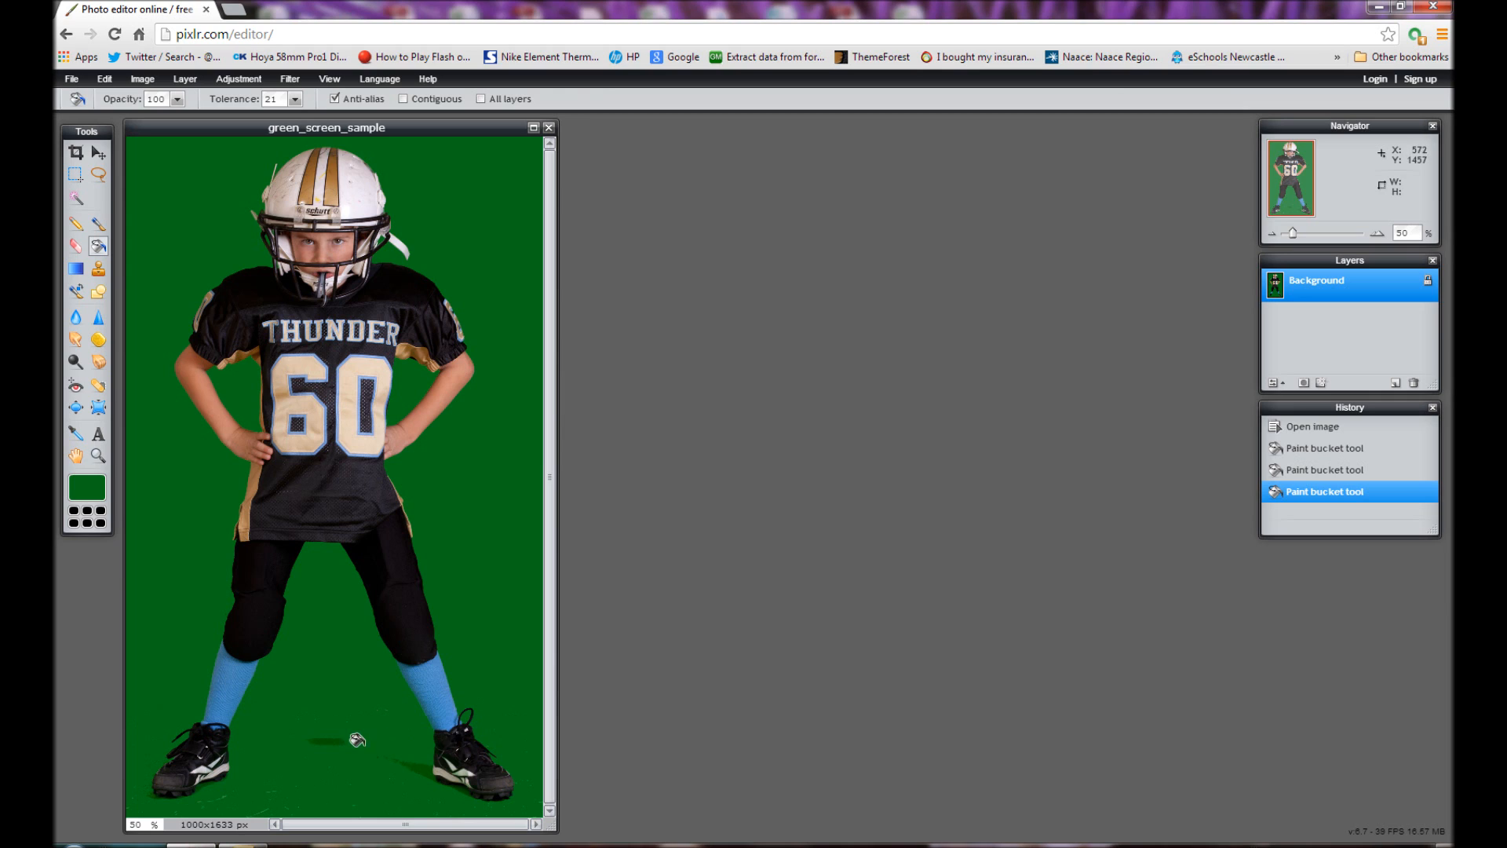
pyautogui.click(358, 739)
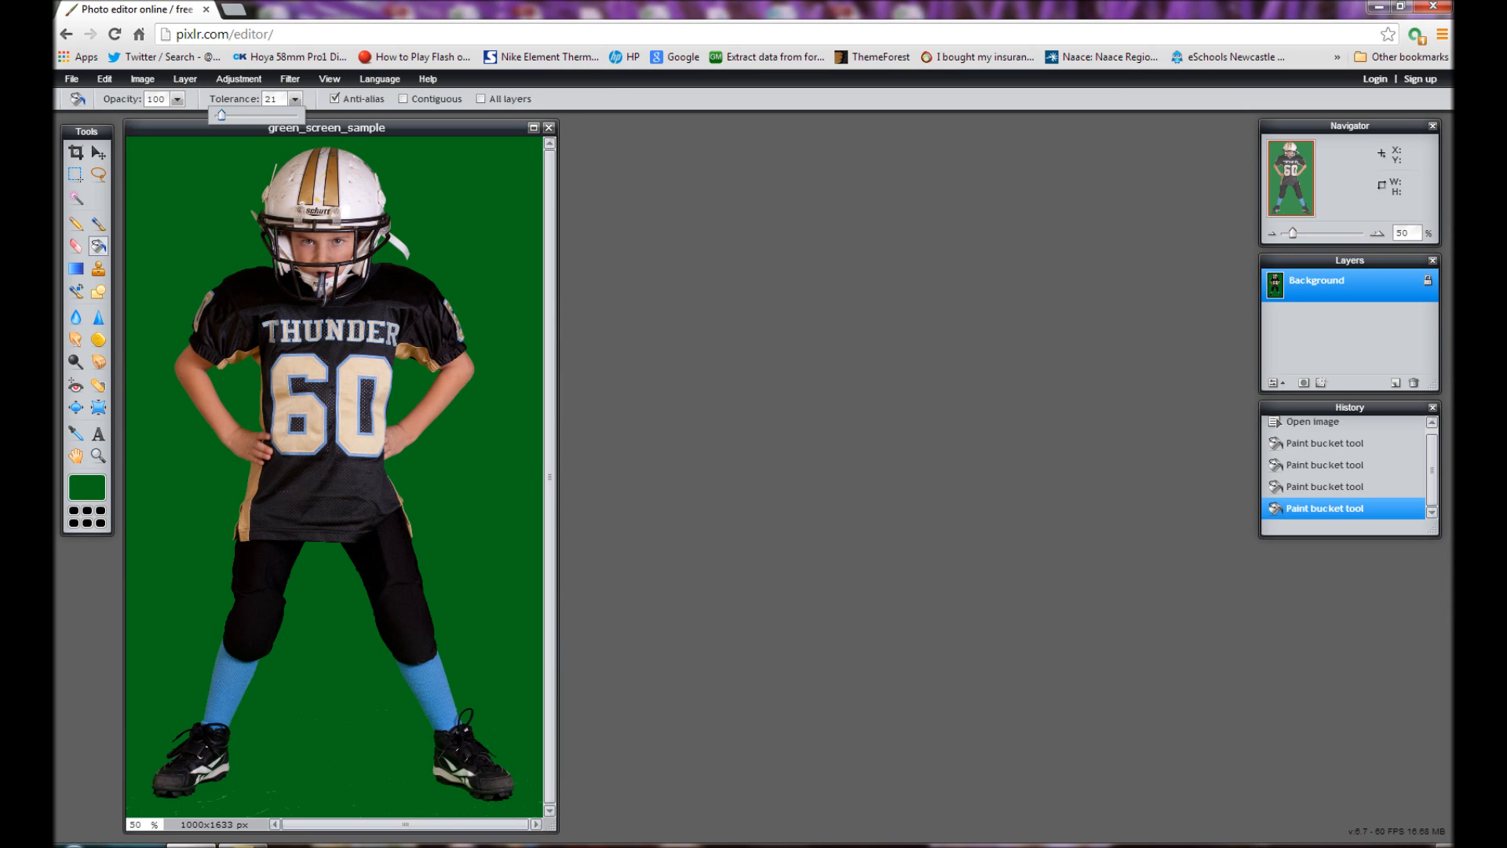
# Step: Raise the fill Tolerance to 41 for the next fills
pyautogui.moveTo(220, 114); pyautogui.dragTo(226, 114)
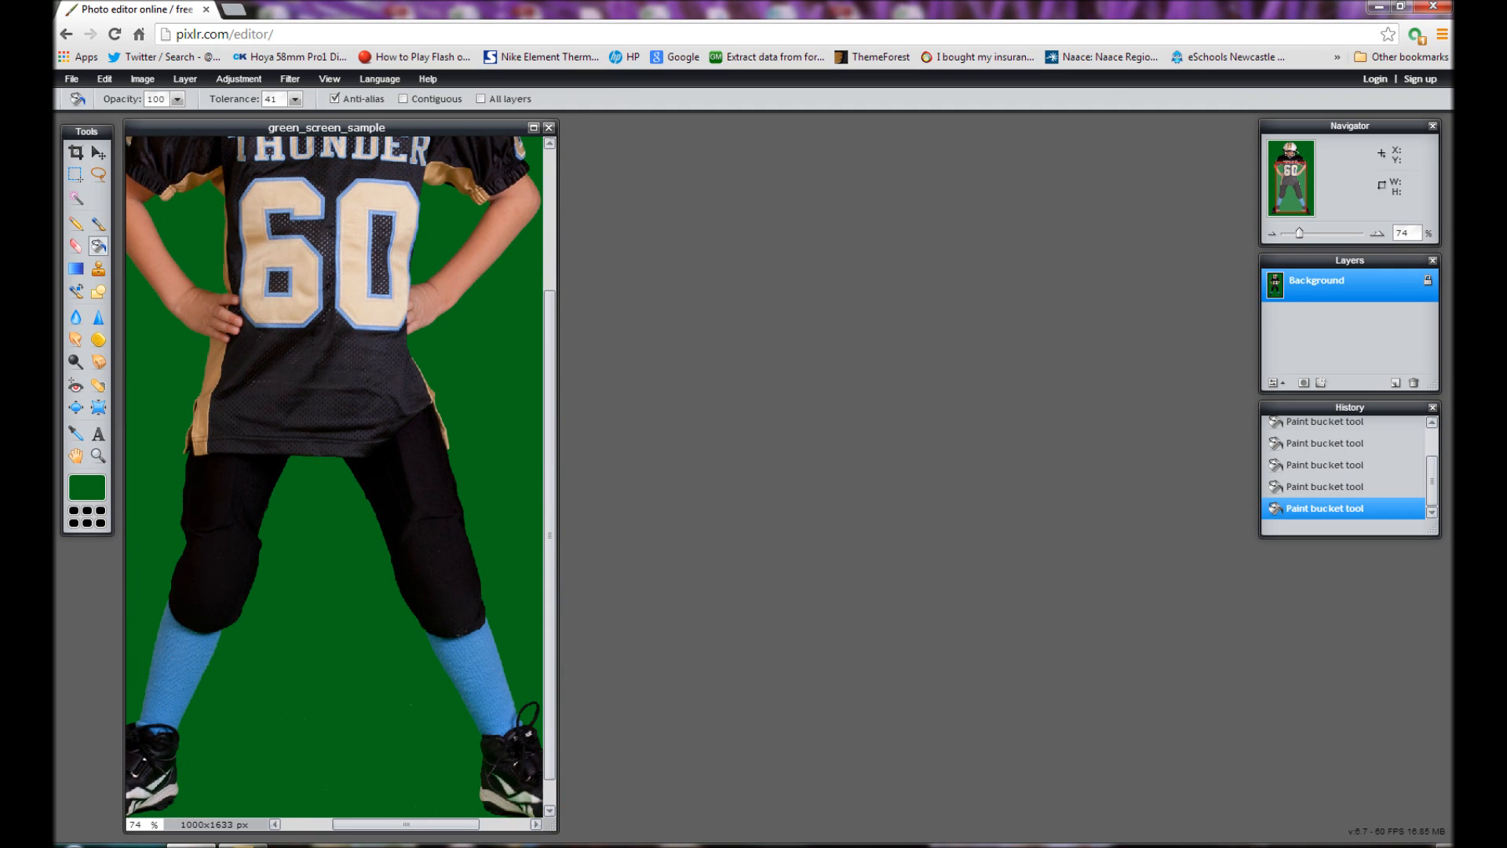
pyautogui.scroll(-3)
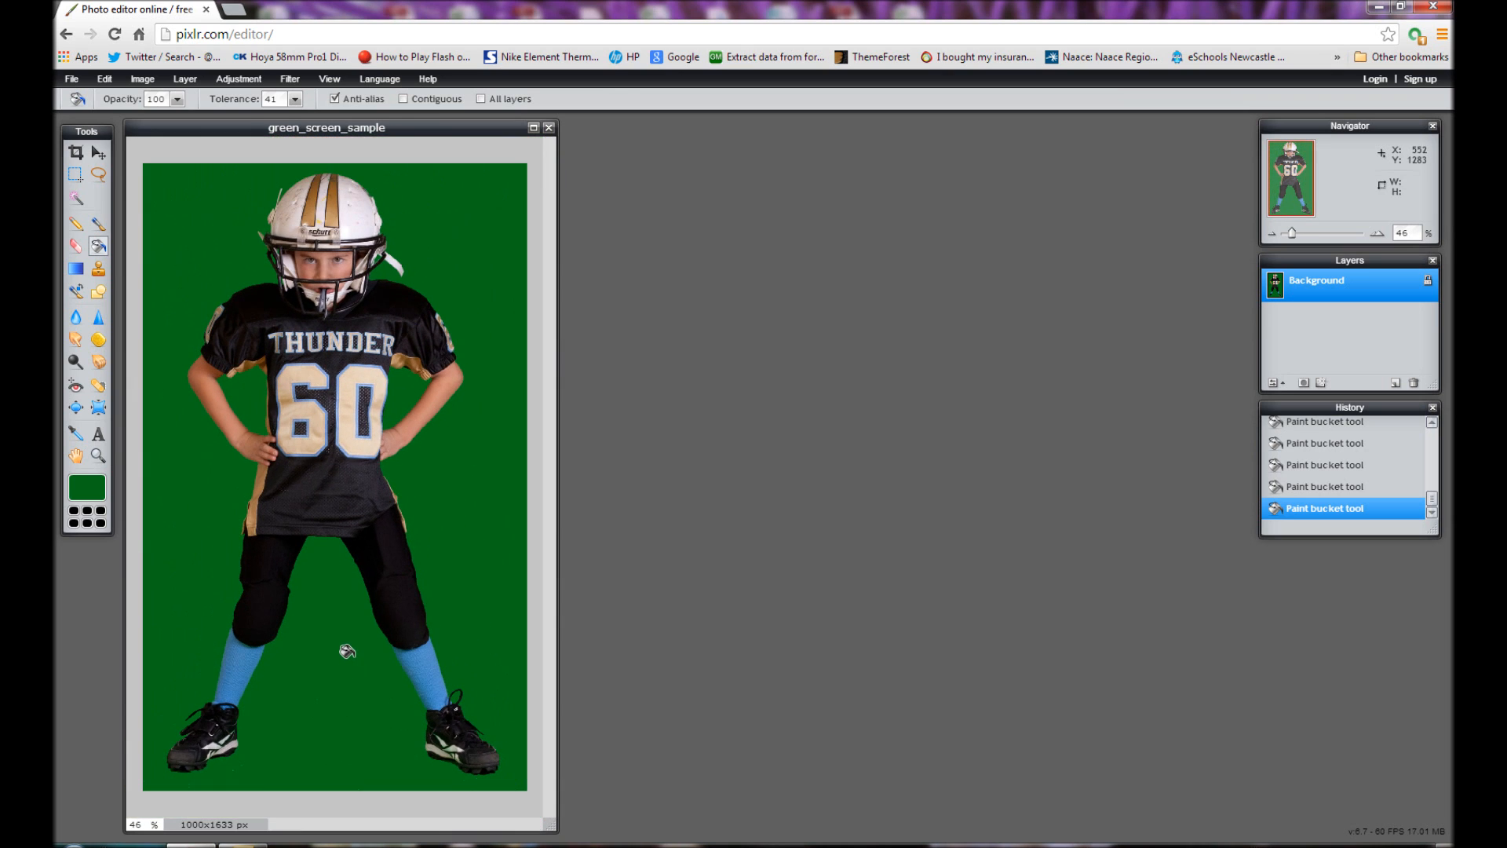
pyautogui.moveTo(168, 264)
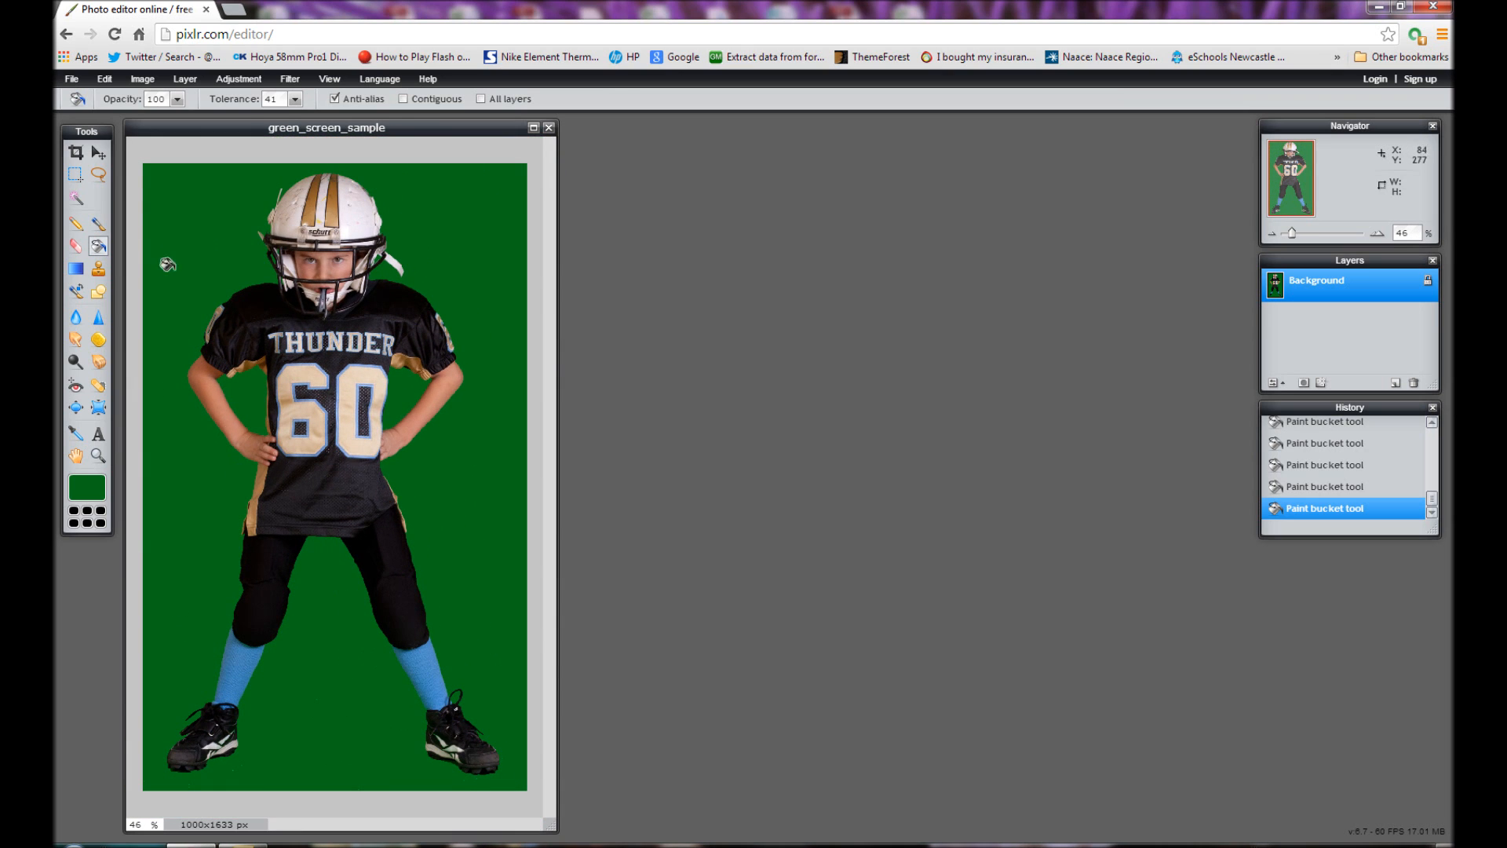
pyautogui.moveTo(75, 198)
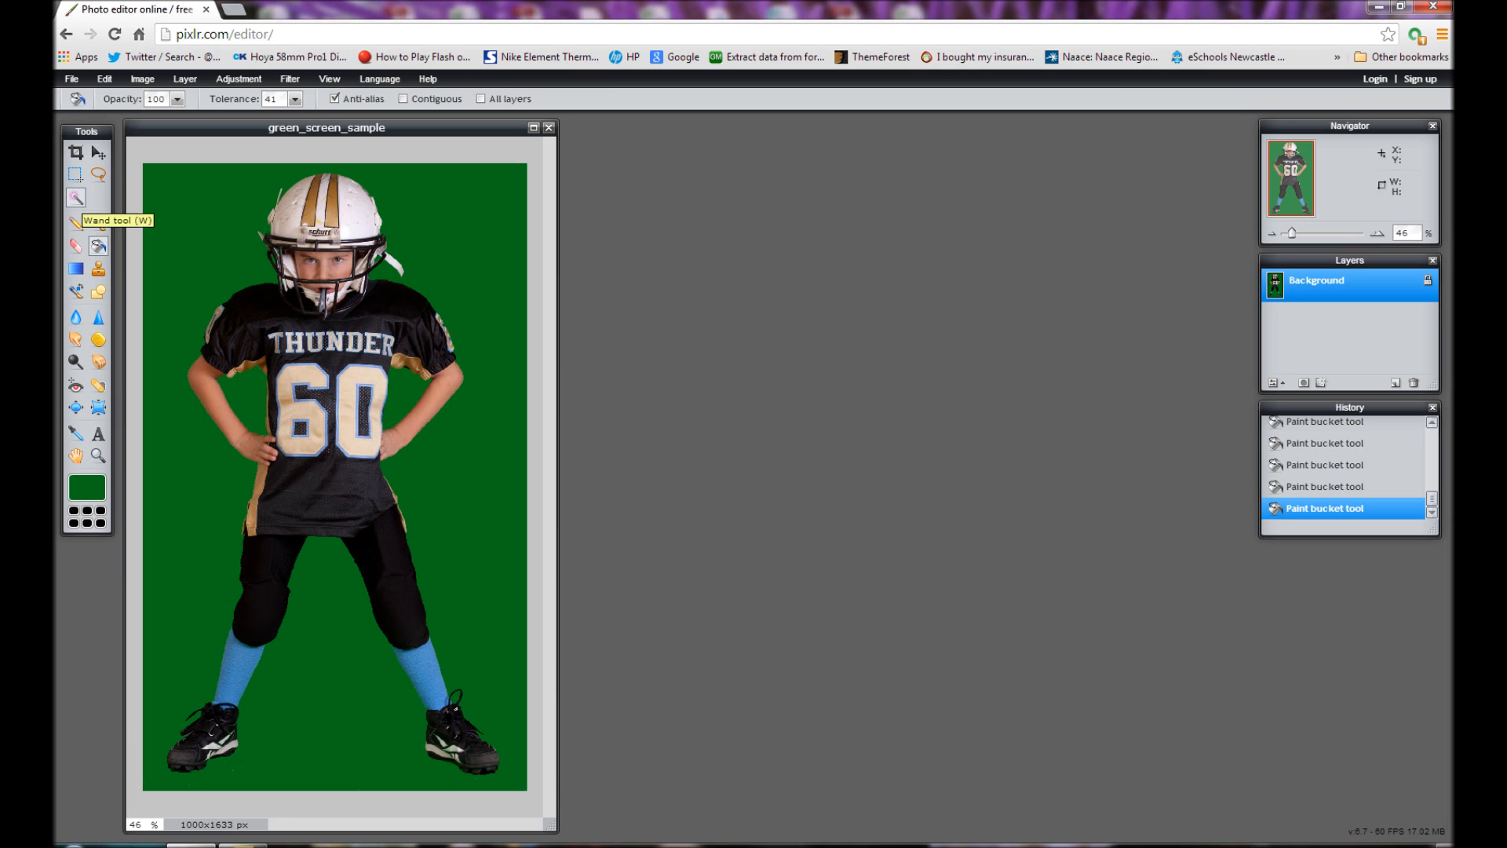
# Step: Select the flat green backdrop with the Wand tool
pyautogui.click(196, 285)
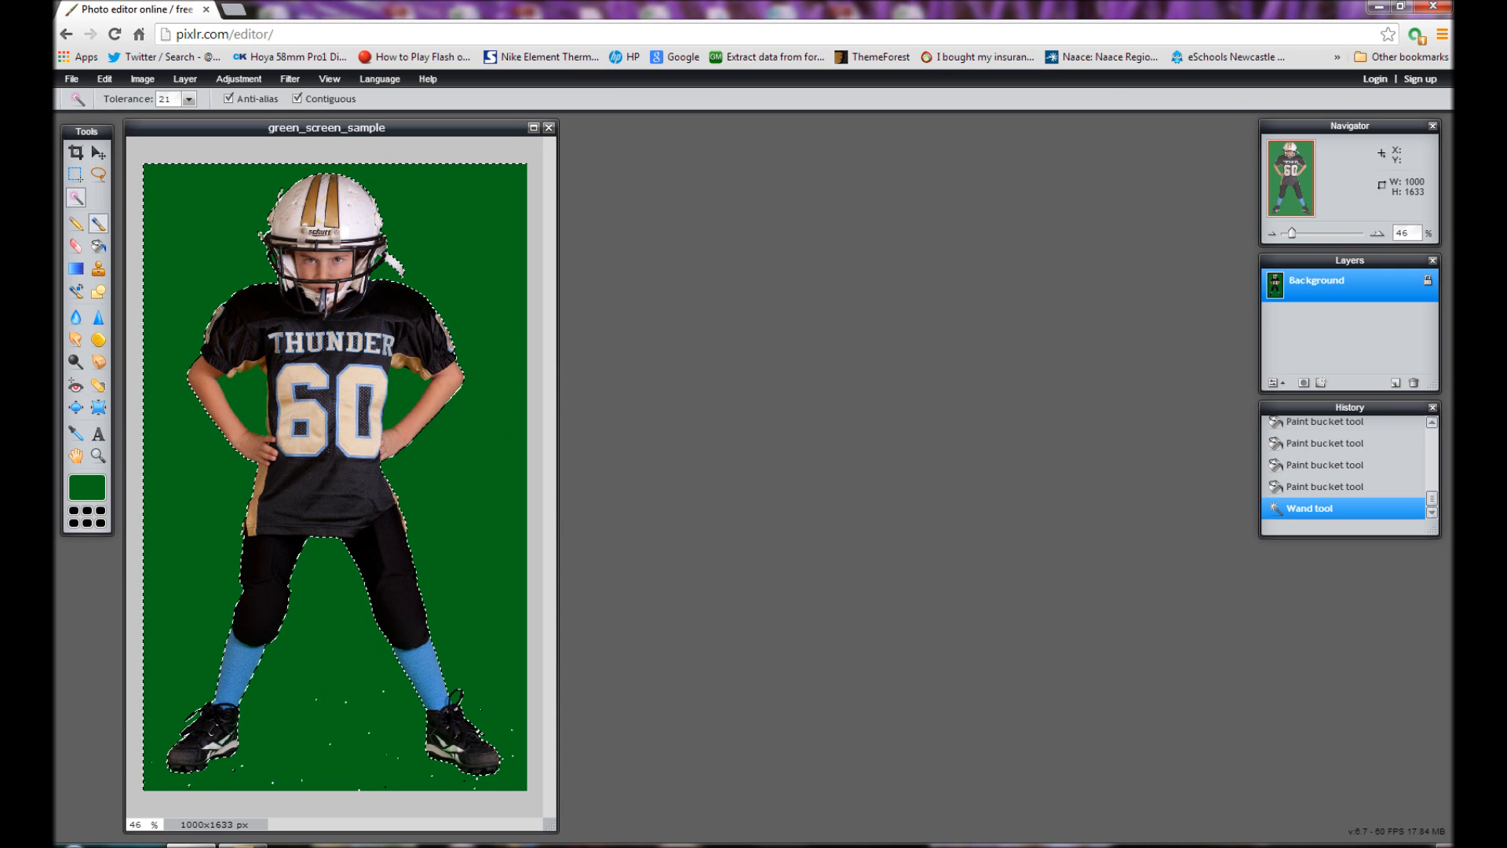
pyautogui.click(97, 222)
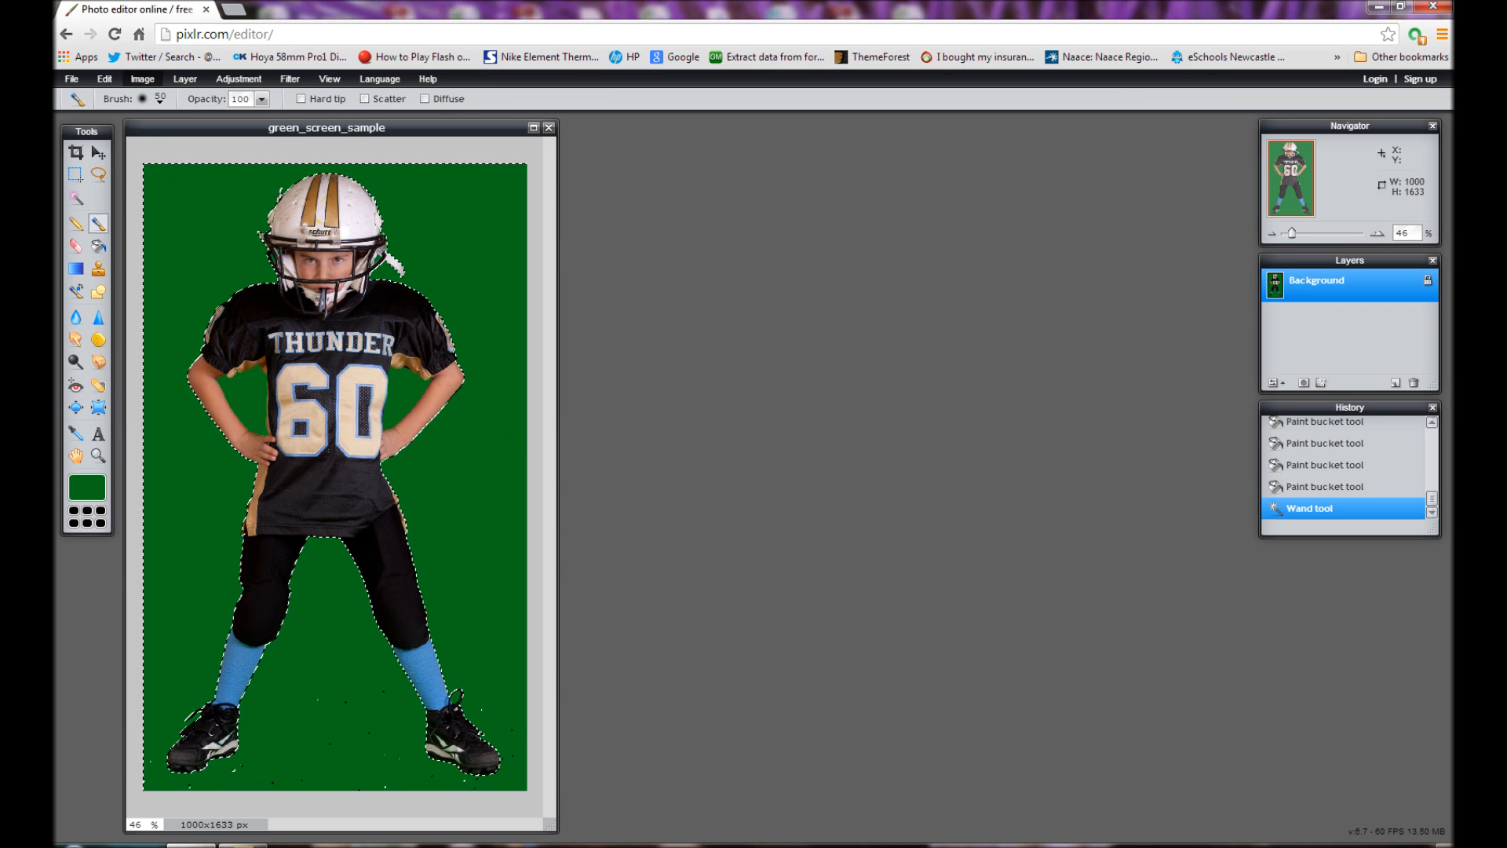
# Step: Invert the selection onto the player and paint touch-ups with a soft 50 px green brush
pyautogui.click(104, 78)
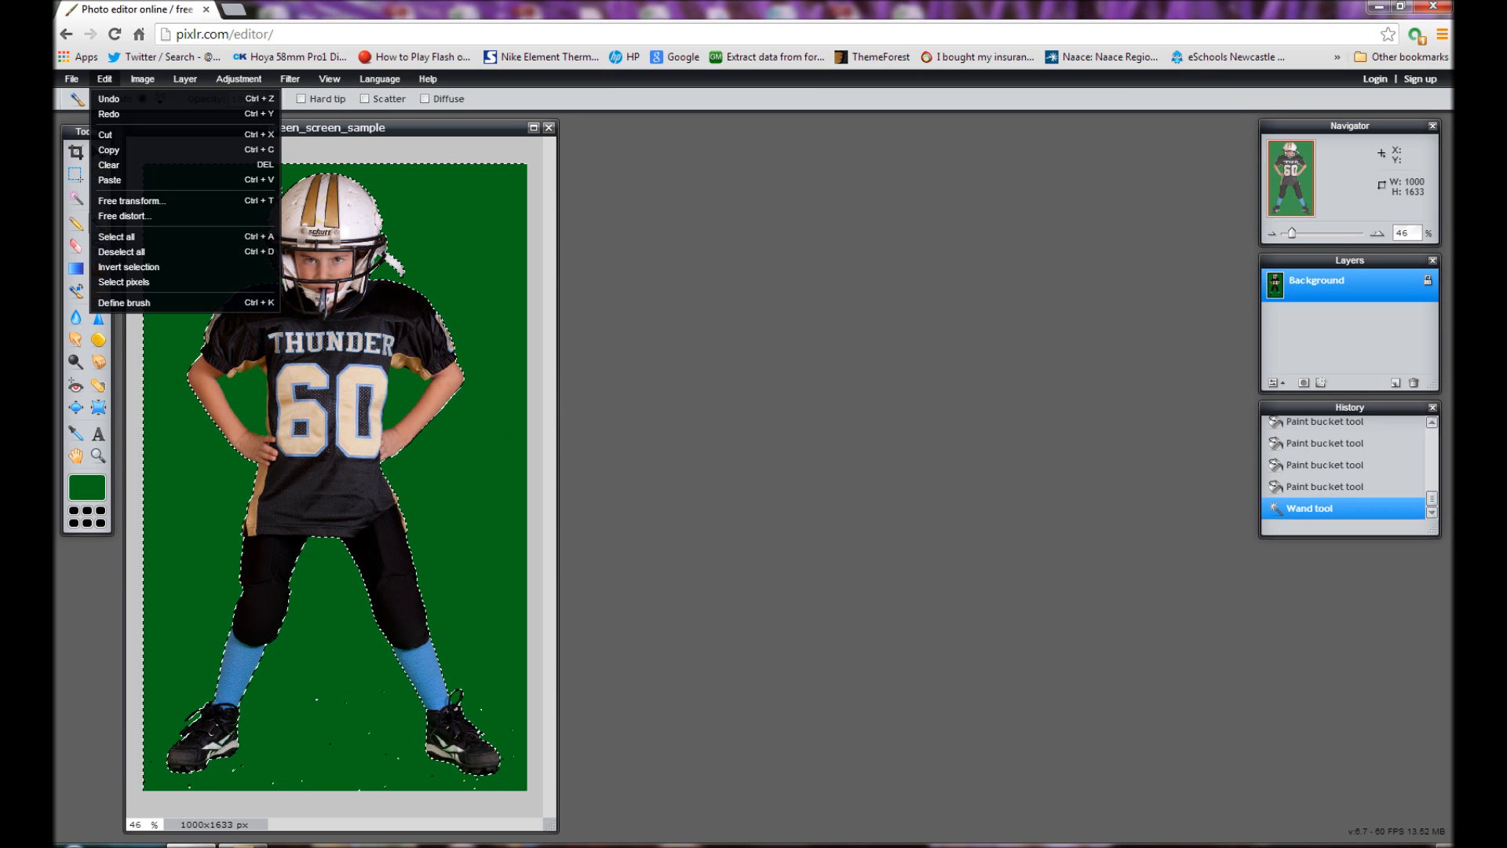
pyautogui.click(127, 268)
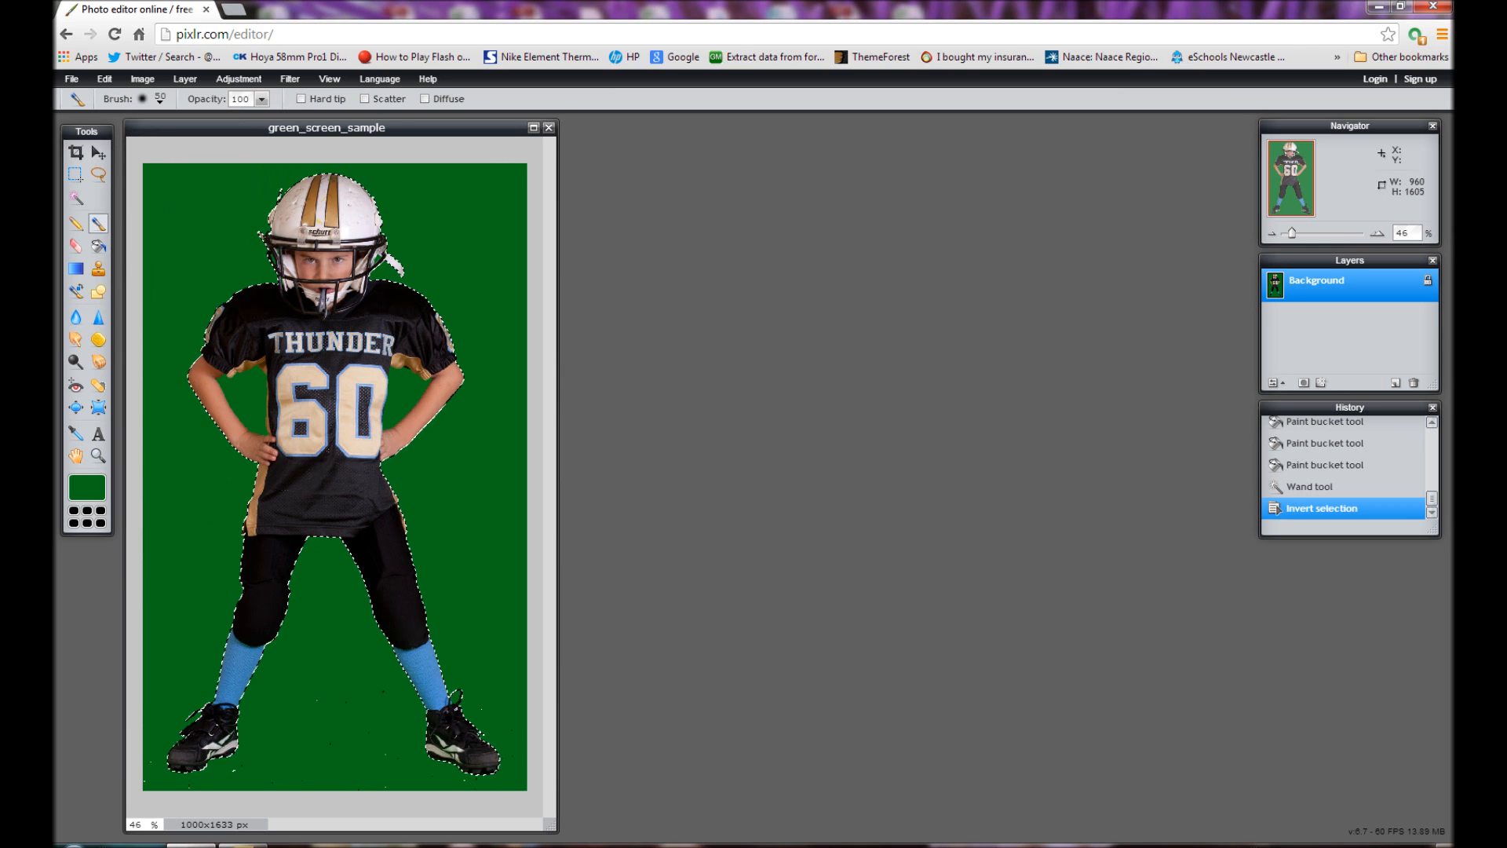
pyautogui.click(152, 97)
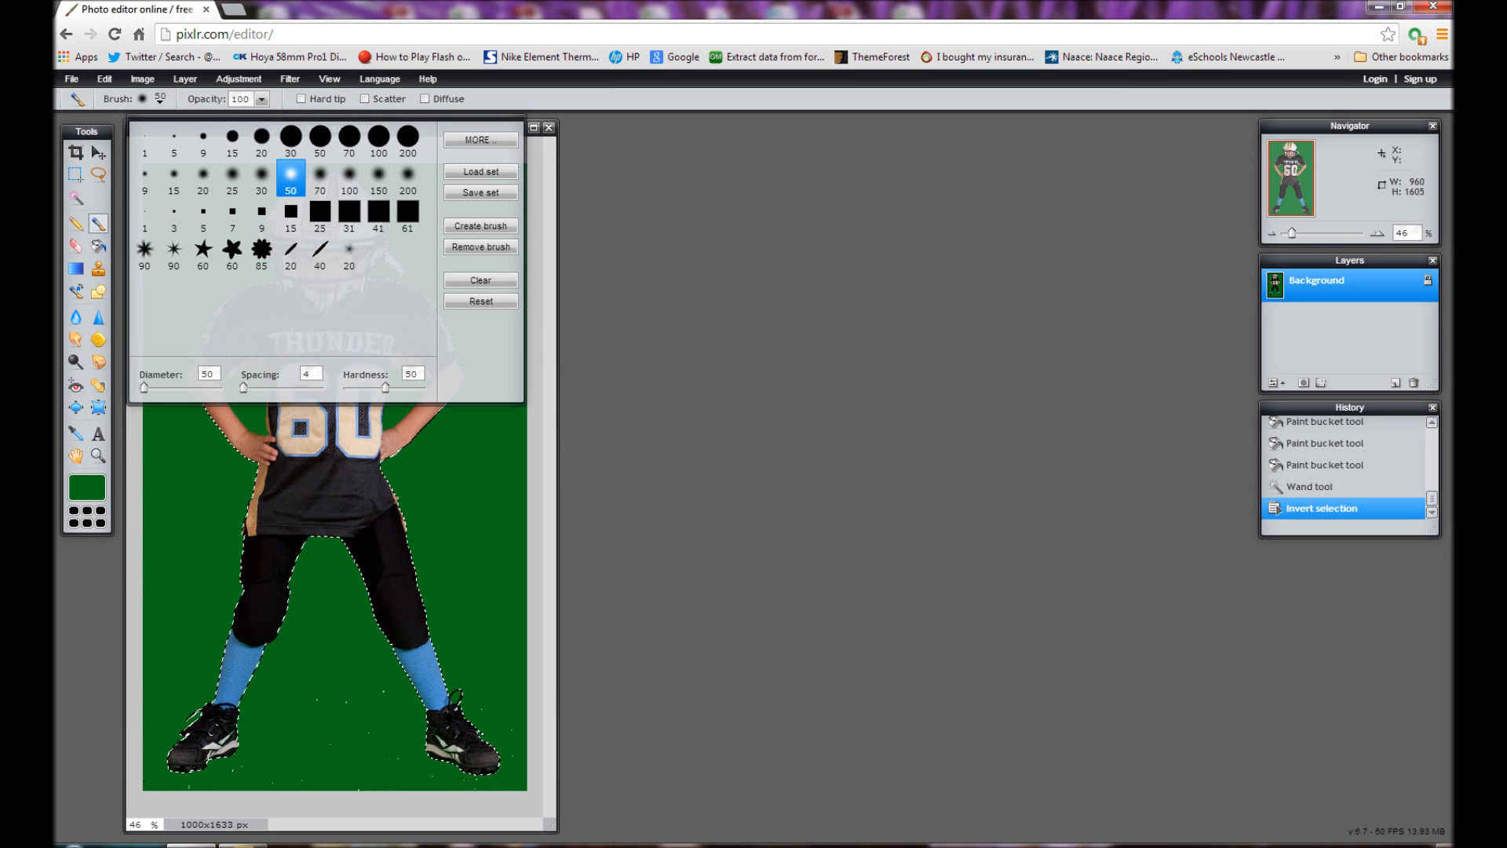
pyautogui.click(348, 137)
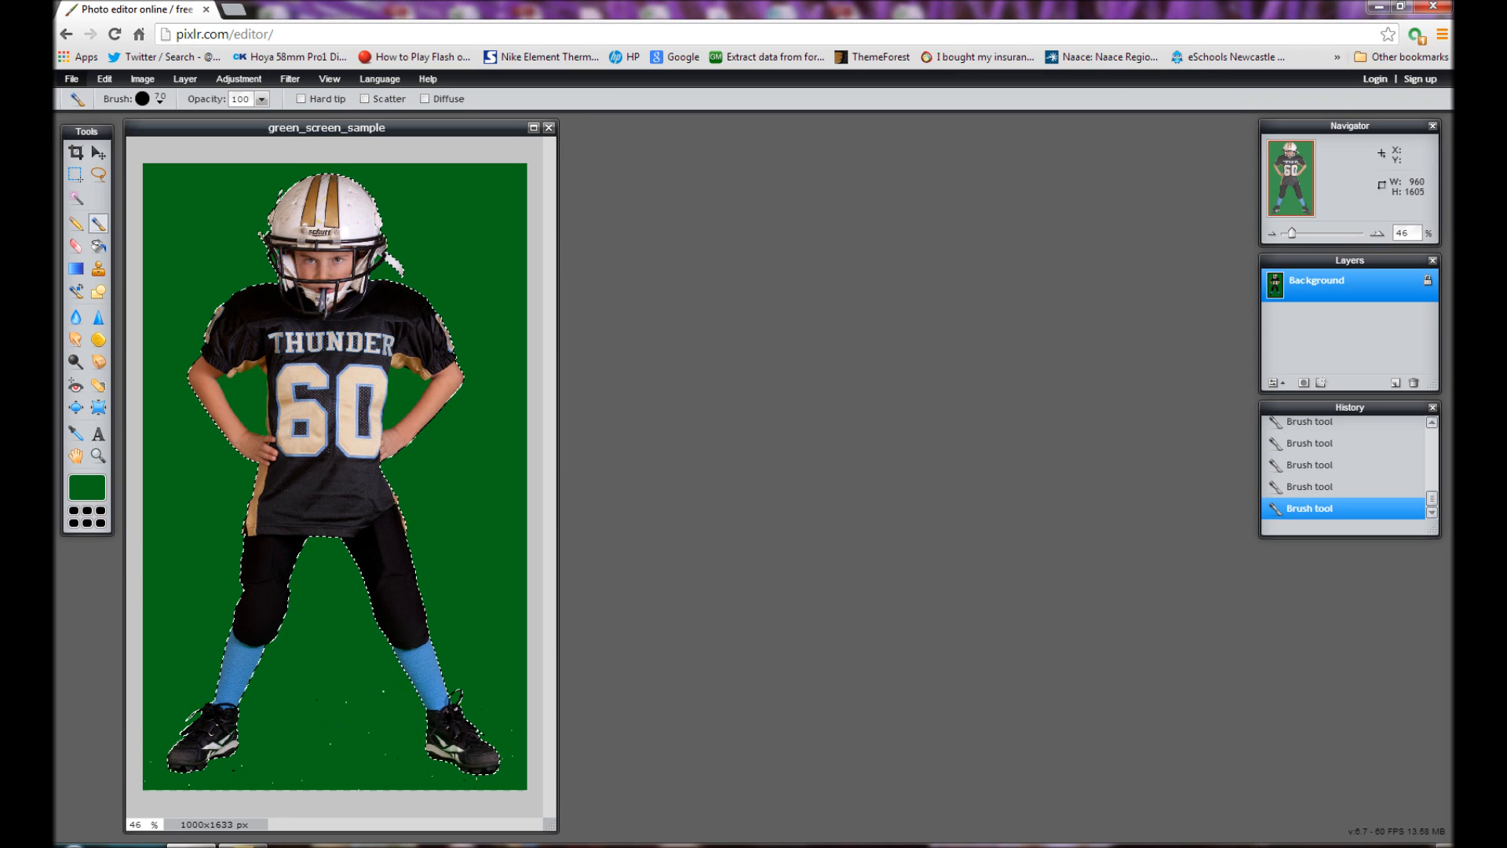
pyautogui.click(104, 78)
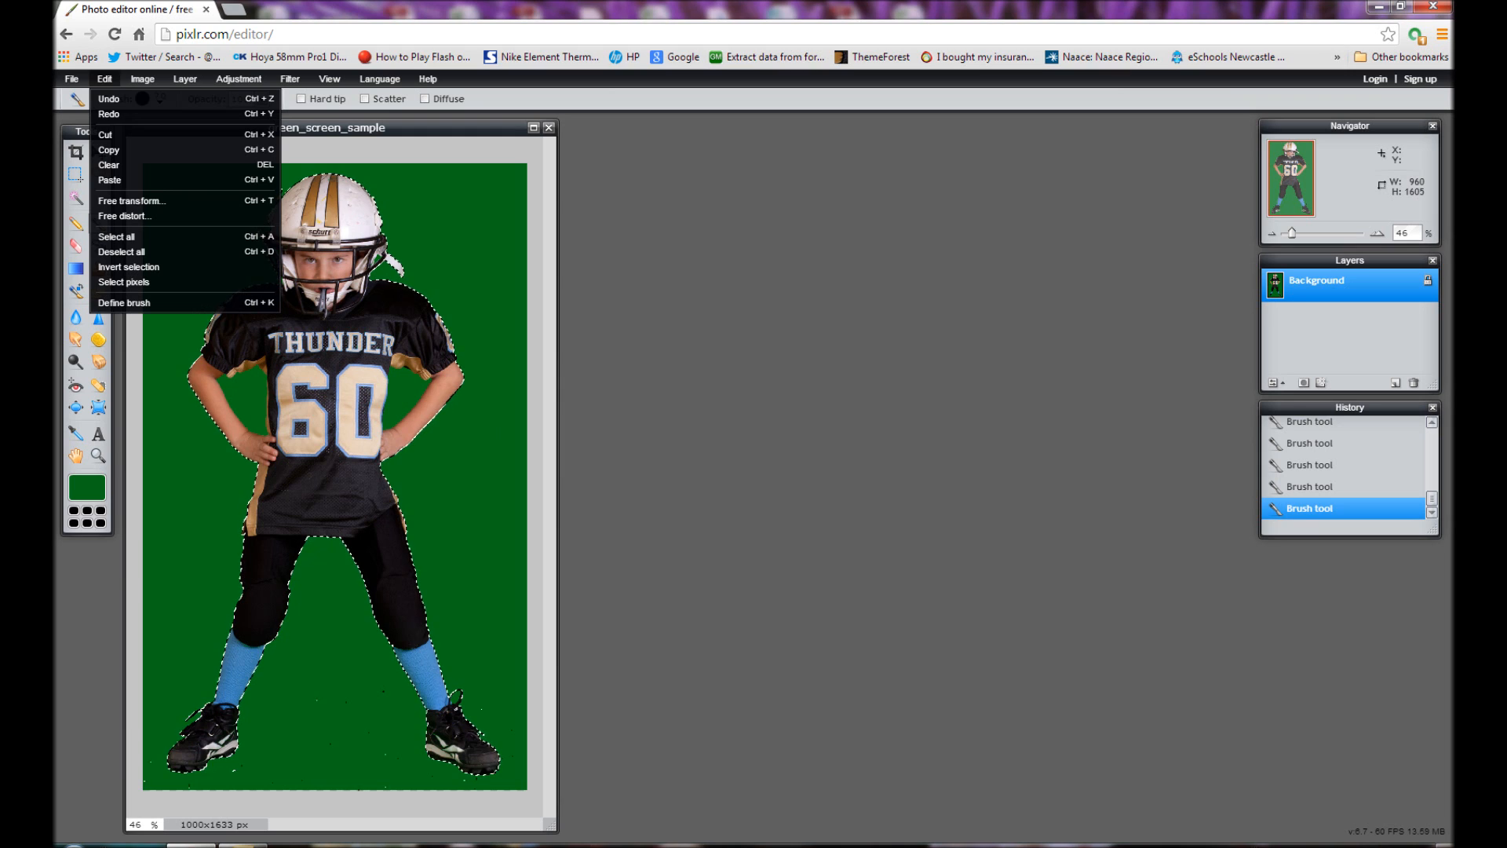
# Step: Deselect all, then reselect the whole green background with the non-contiguous Wand
pyautogui.click(121, 251)
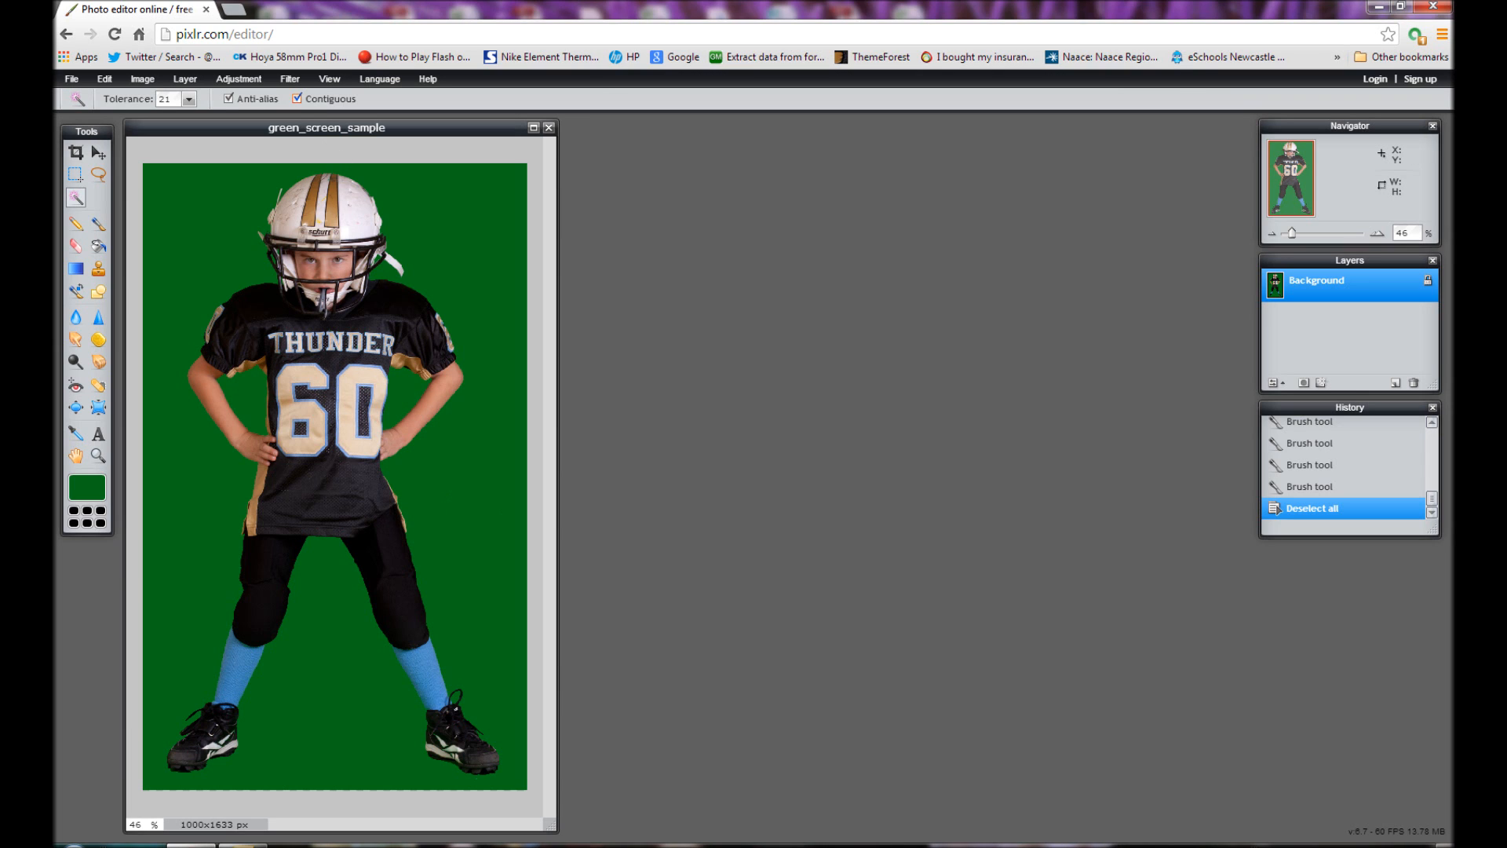
pyautogui.click(298, 98)
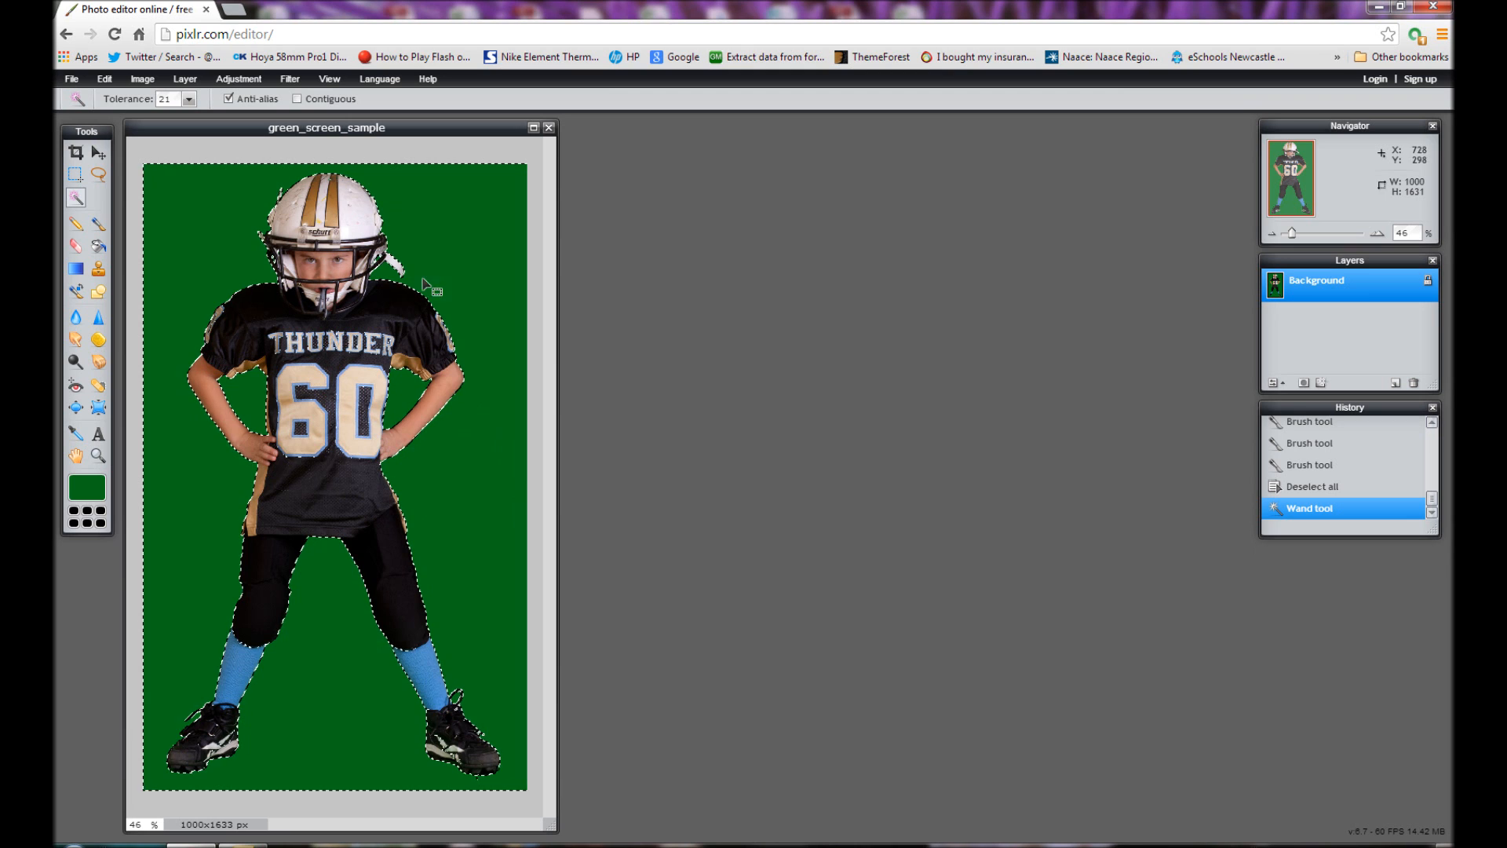
pyautogui.moveTo(226, 192)
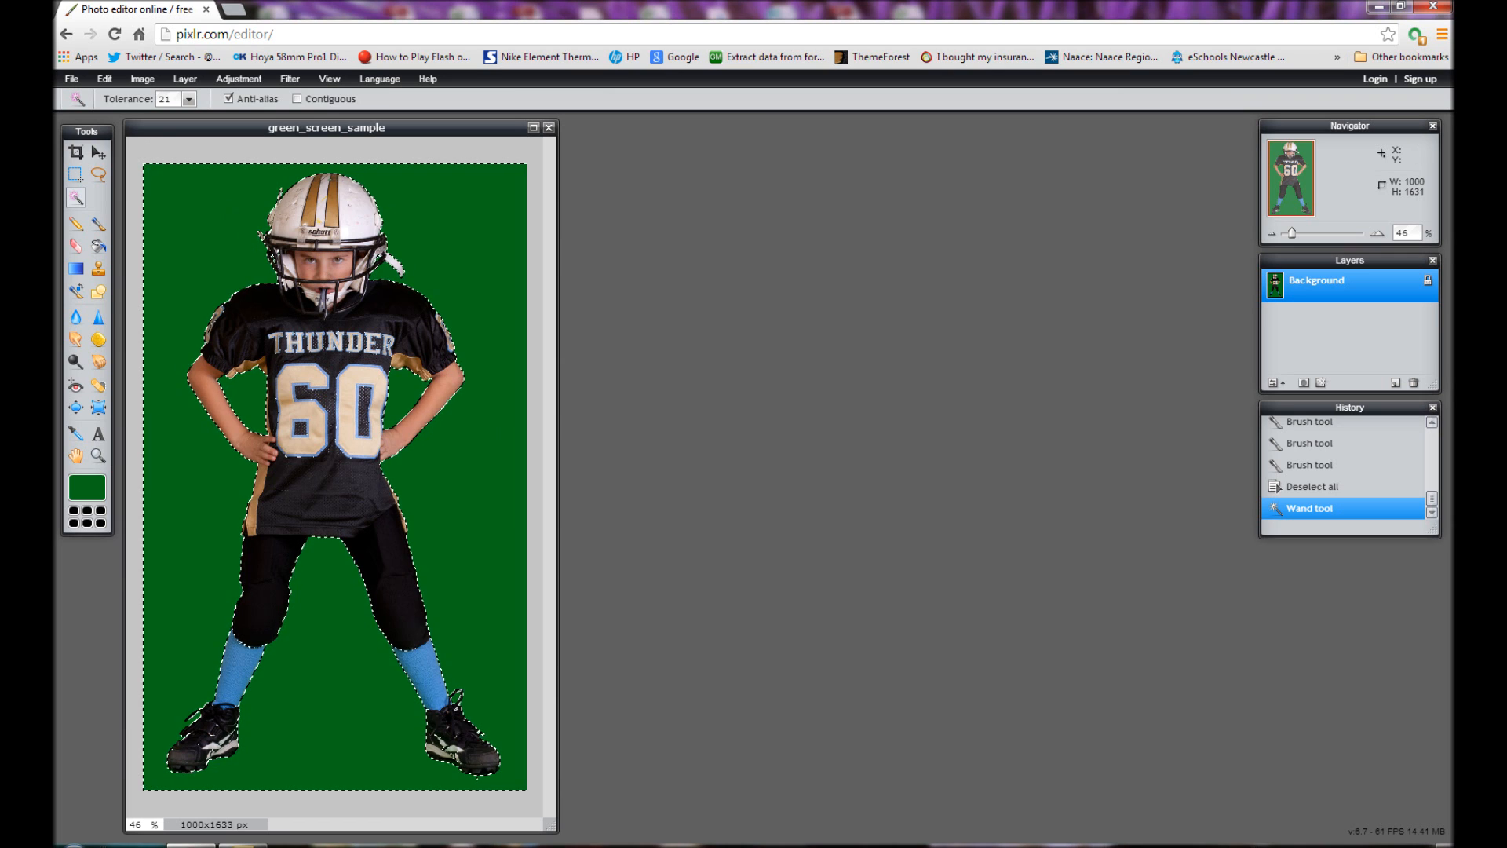
# Step: Invert the selection to cover the player and copy him to the clipboard
pyautogui.click(102, 78)
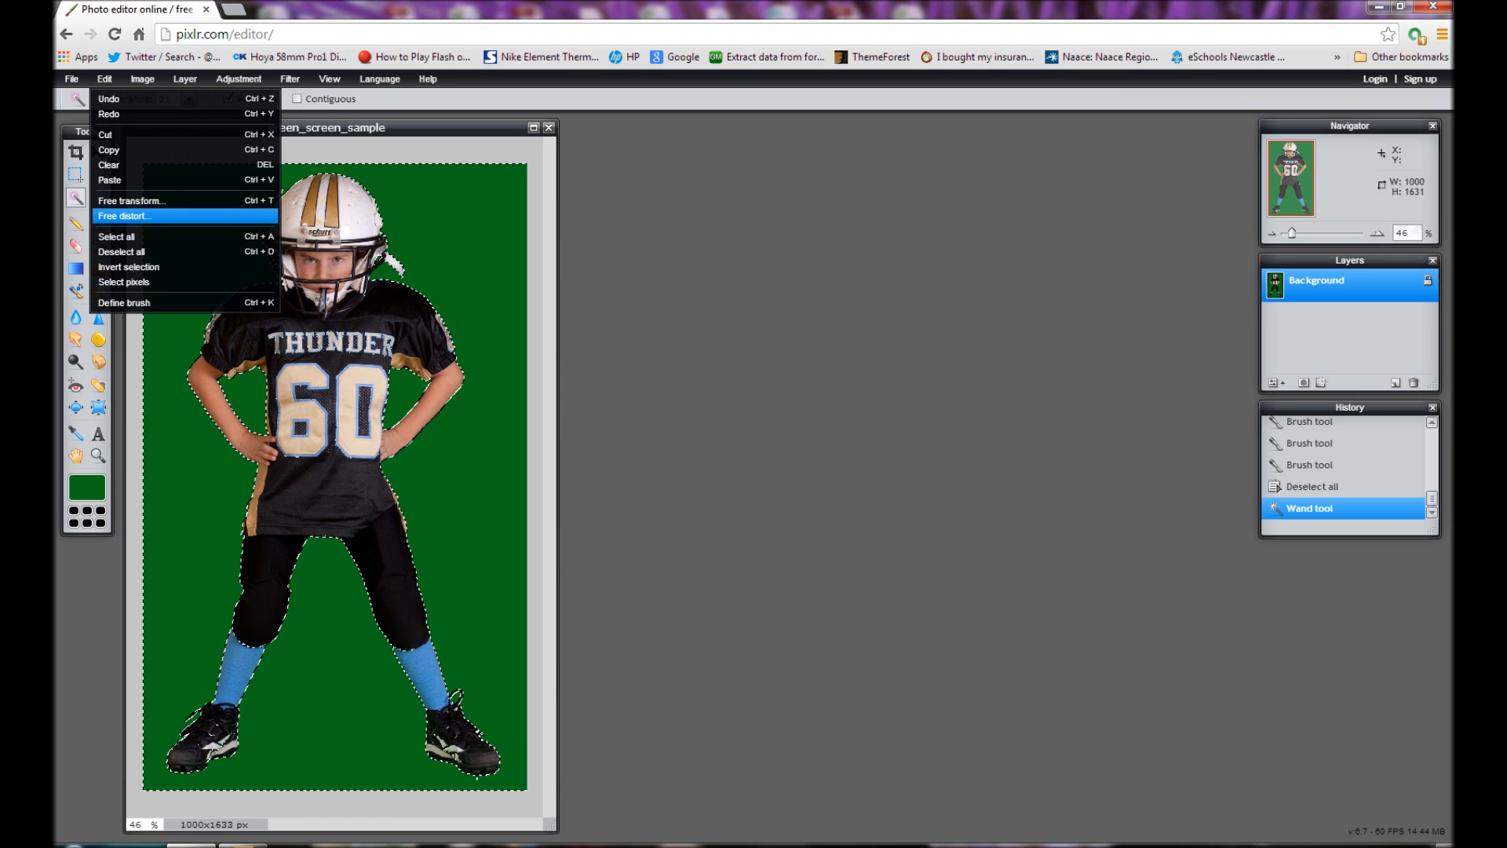
pyautogui.moveTo(129, 267)
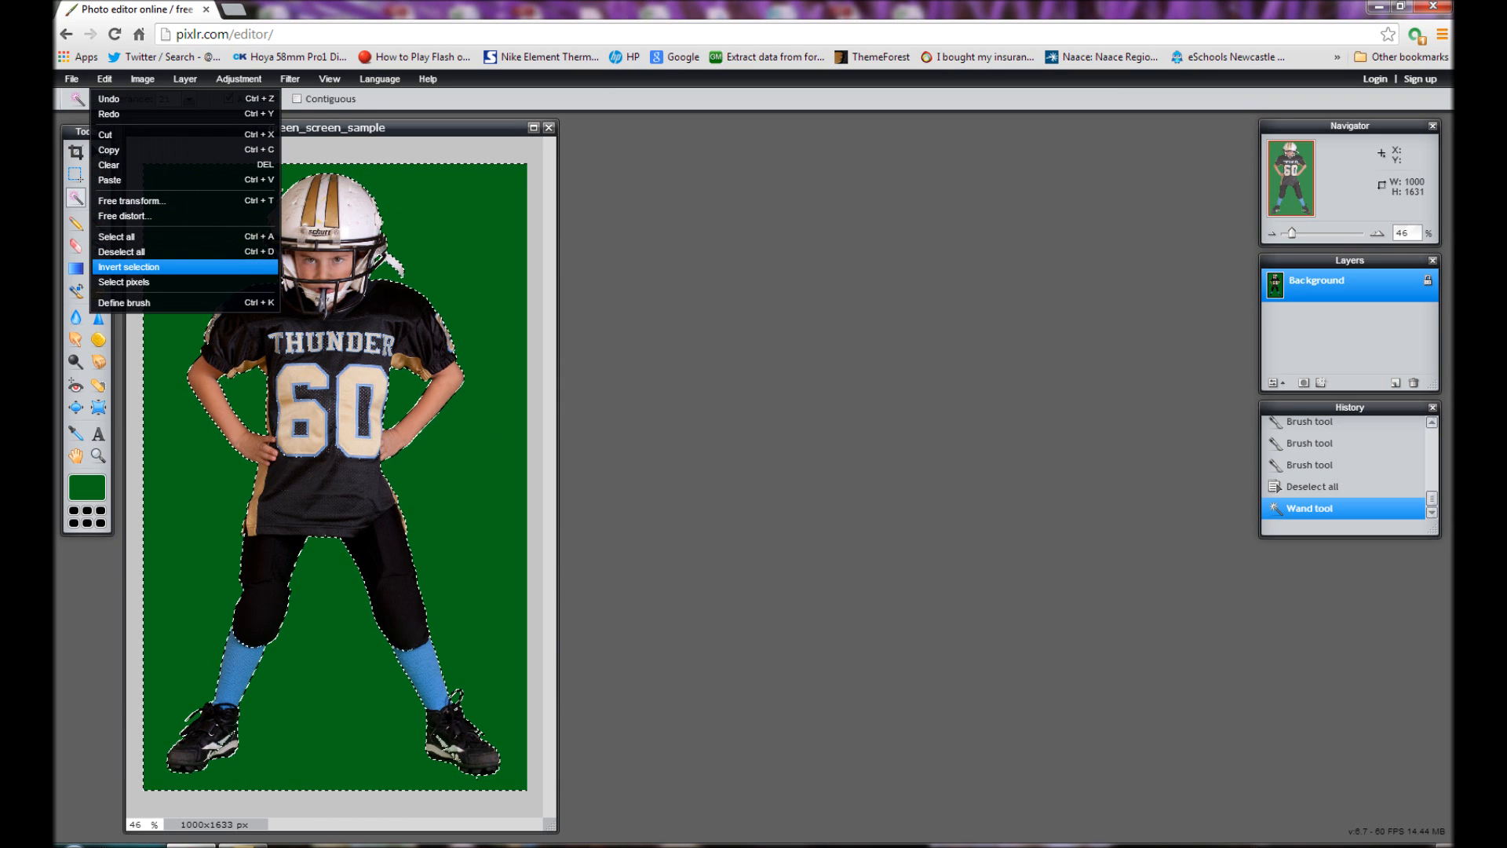
pyautogui.click(127, 267)
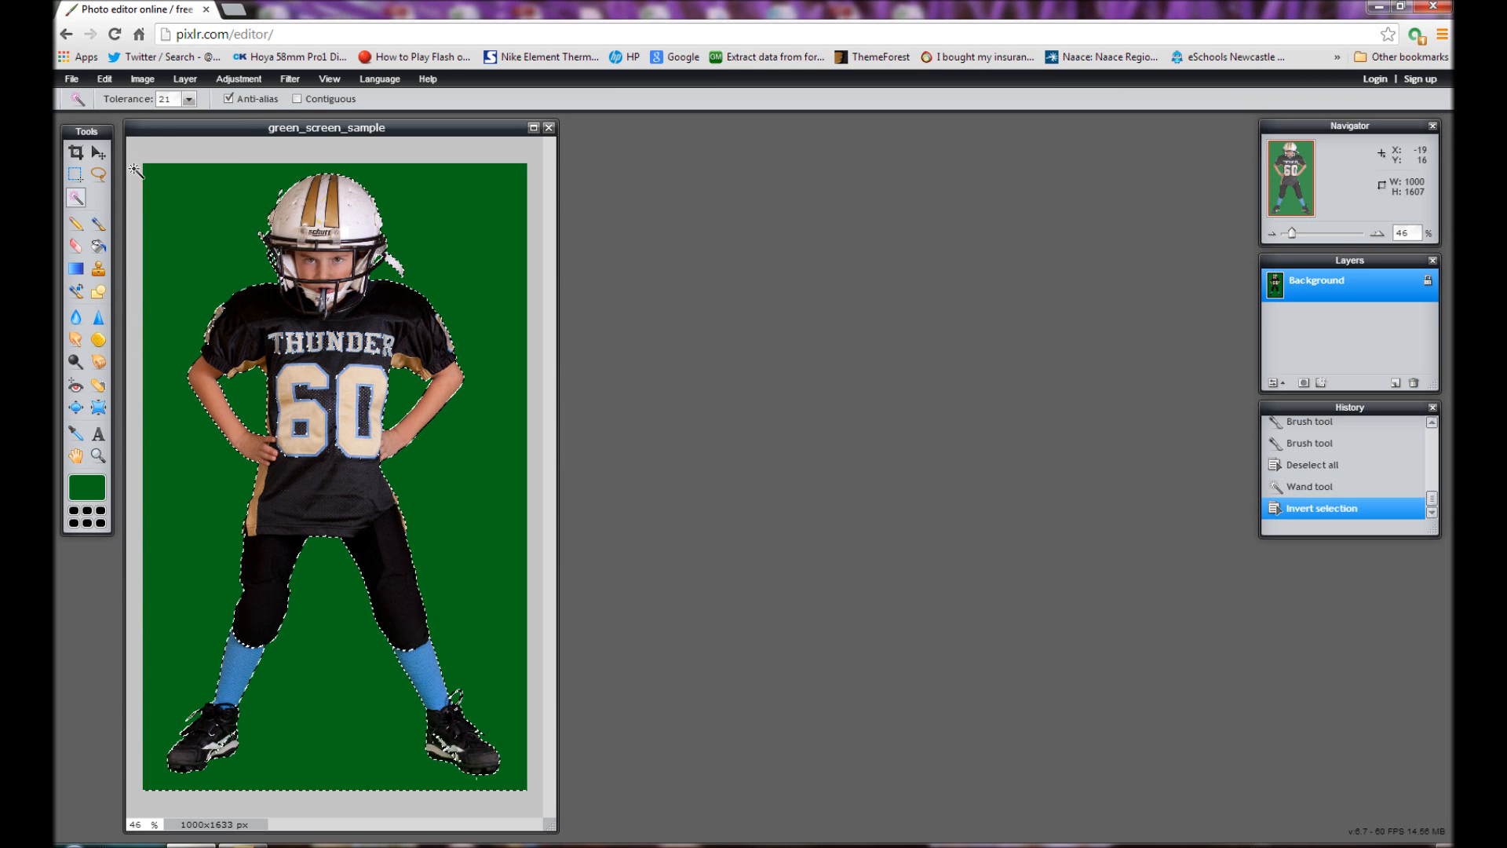
pyautogui.click(104, 79)
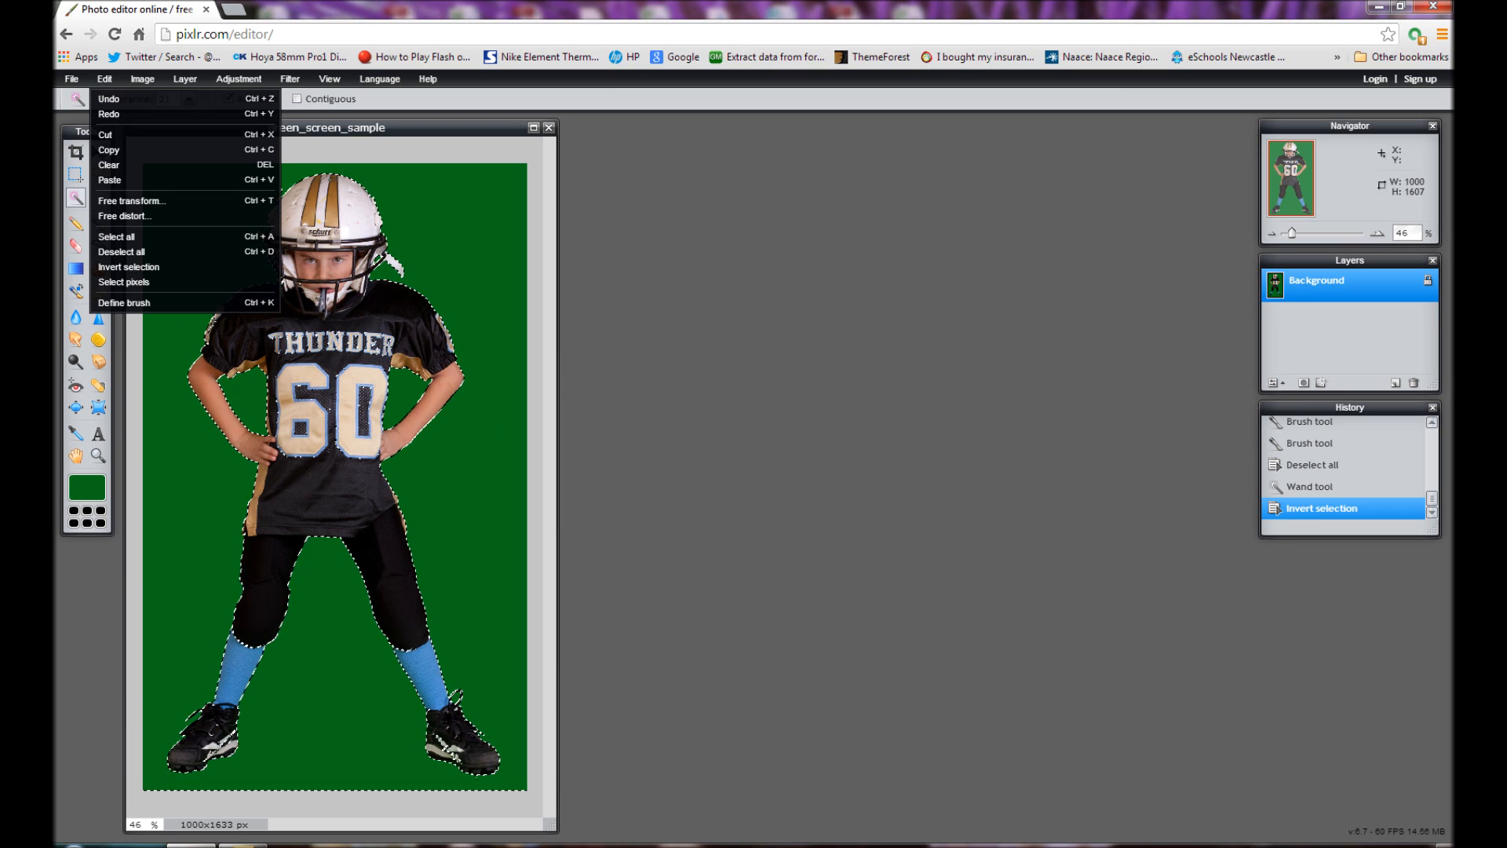
pyautogui.click(109, 151)
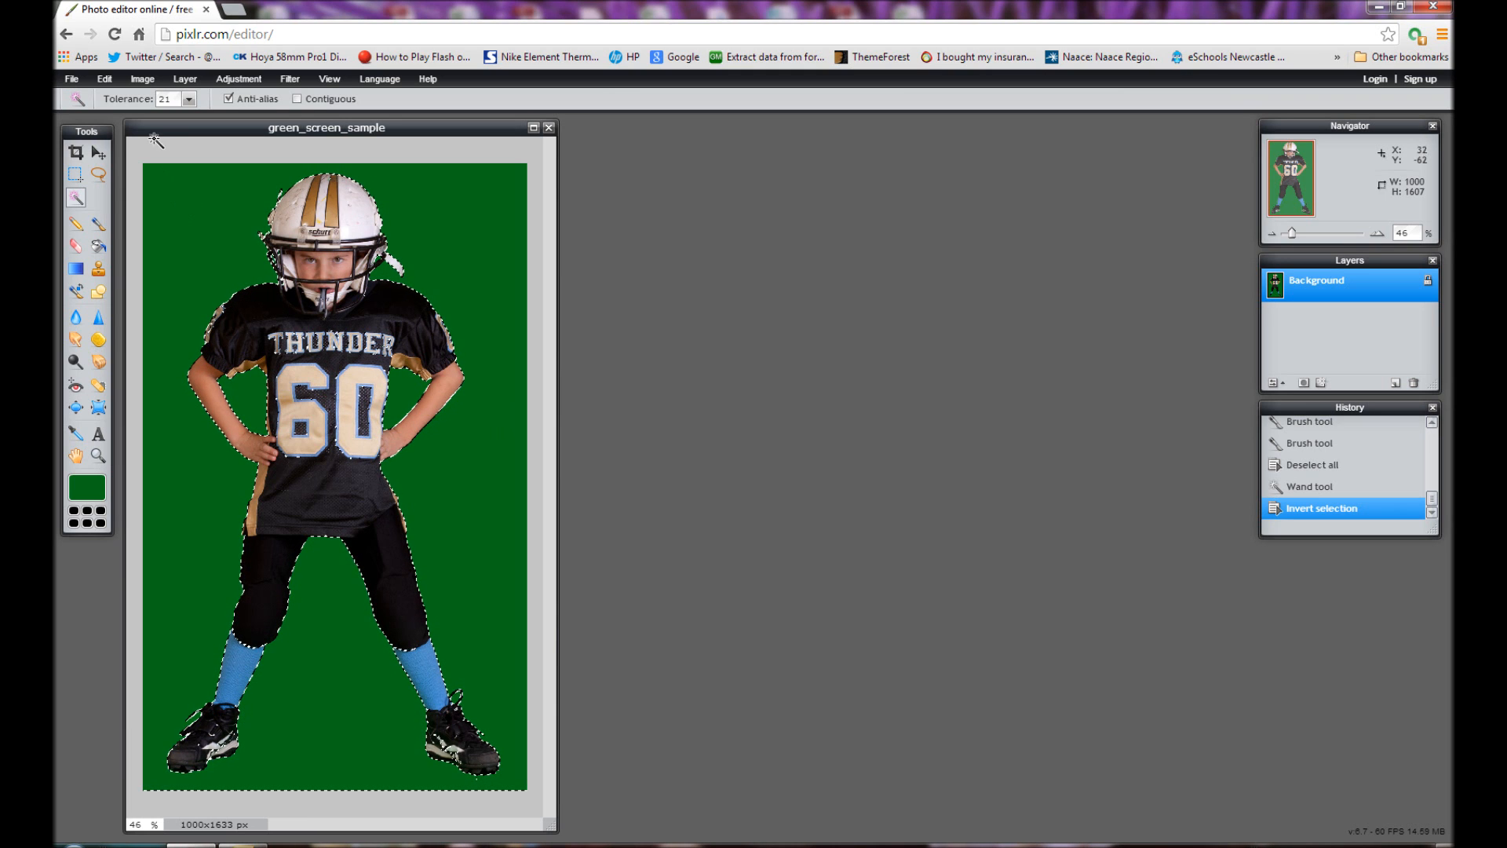
# Step: Create a new transparent image named boy from the clipboard cut-out
pyautogui.click(70, 79)
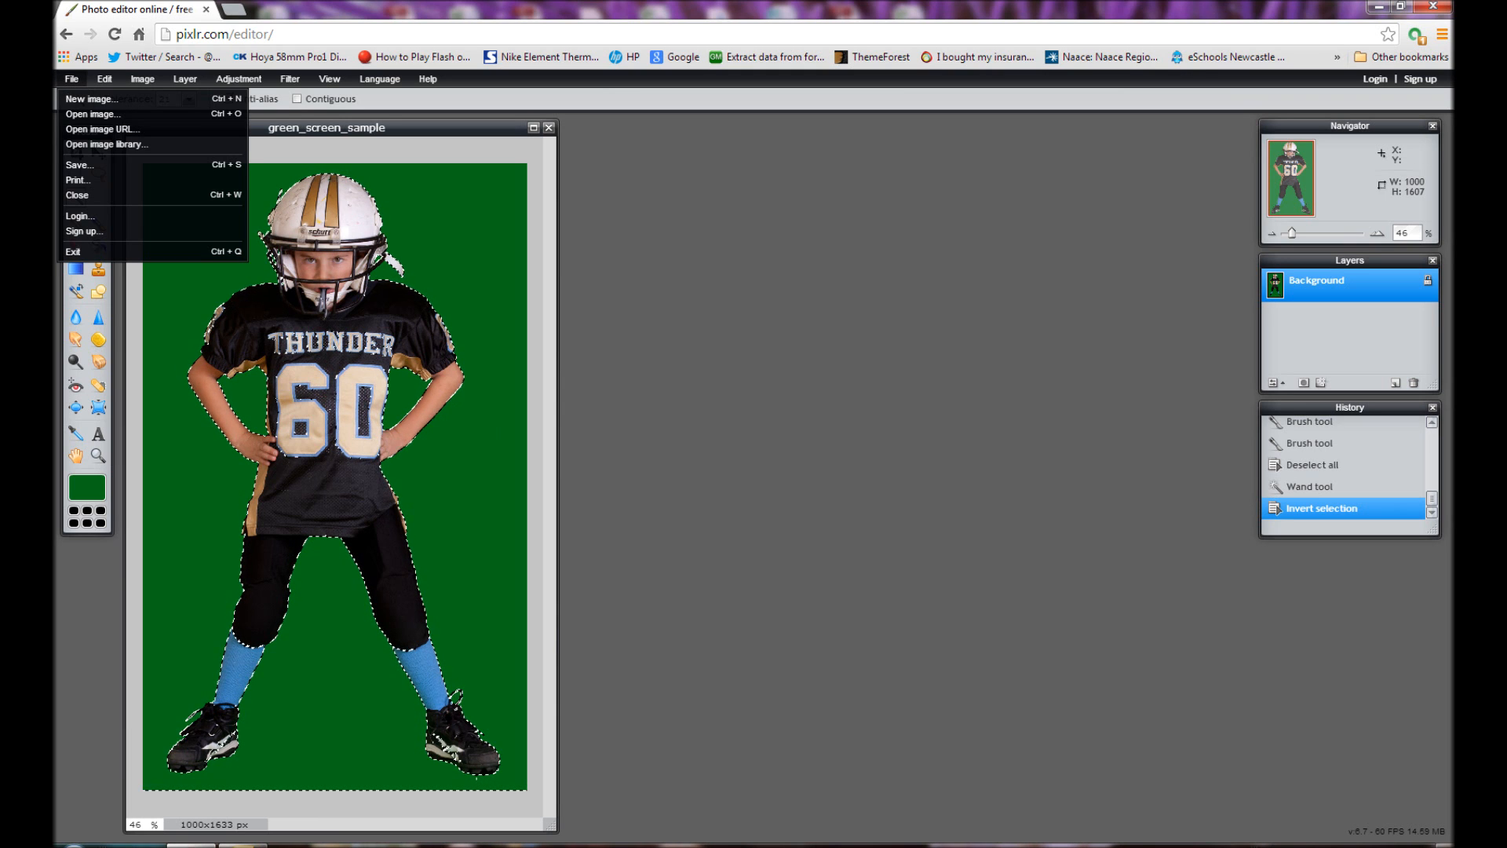
pyautogui.click(91, 97)
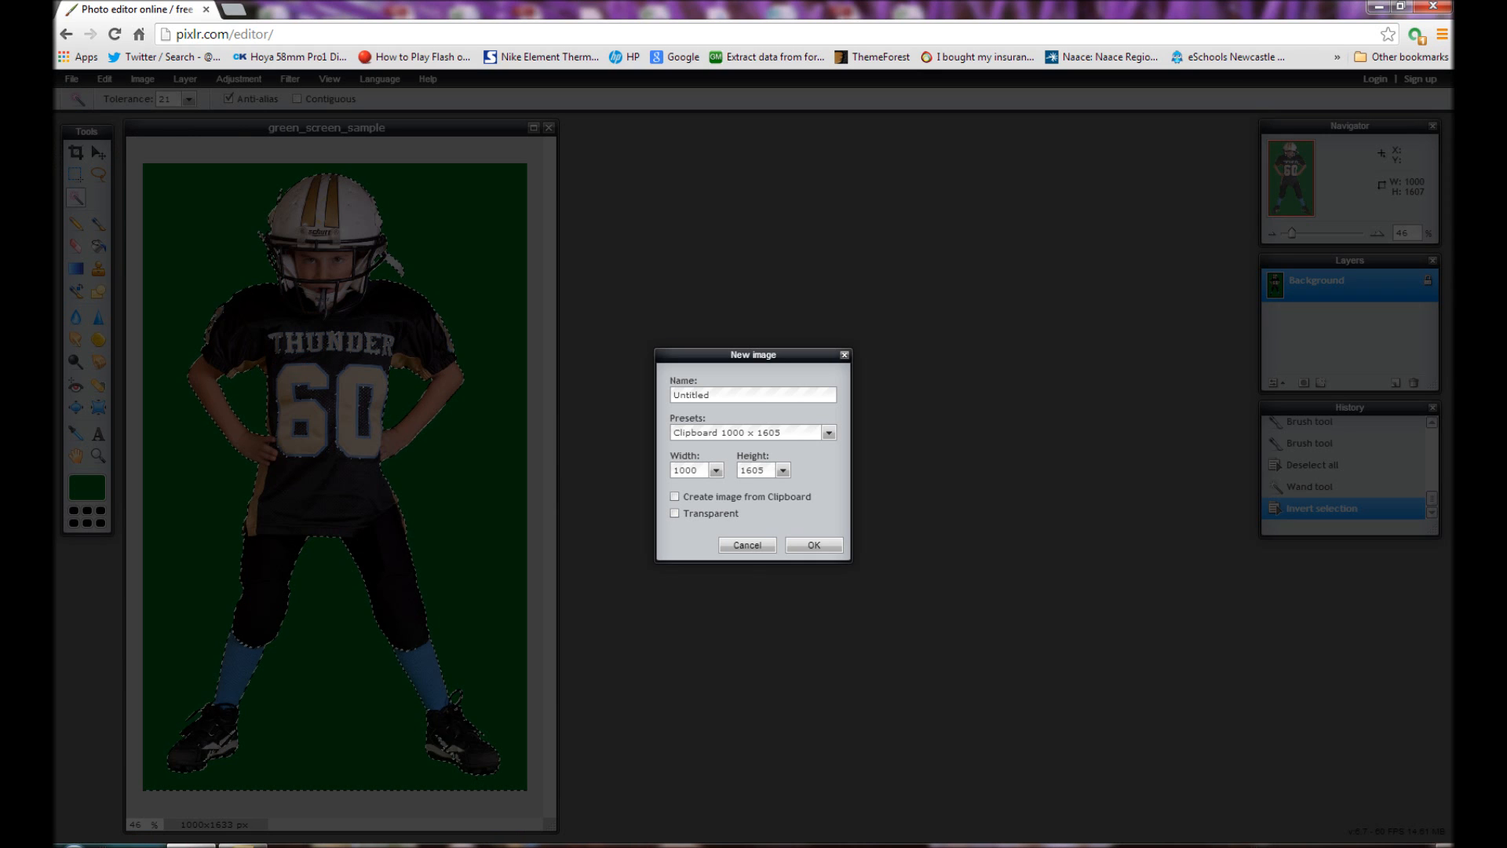
pyautogui.click(752, 394)
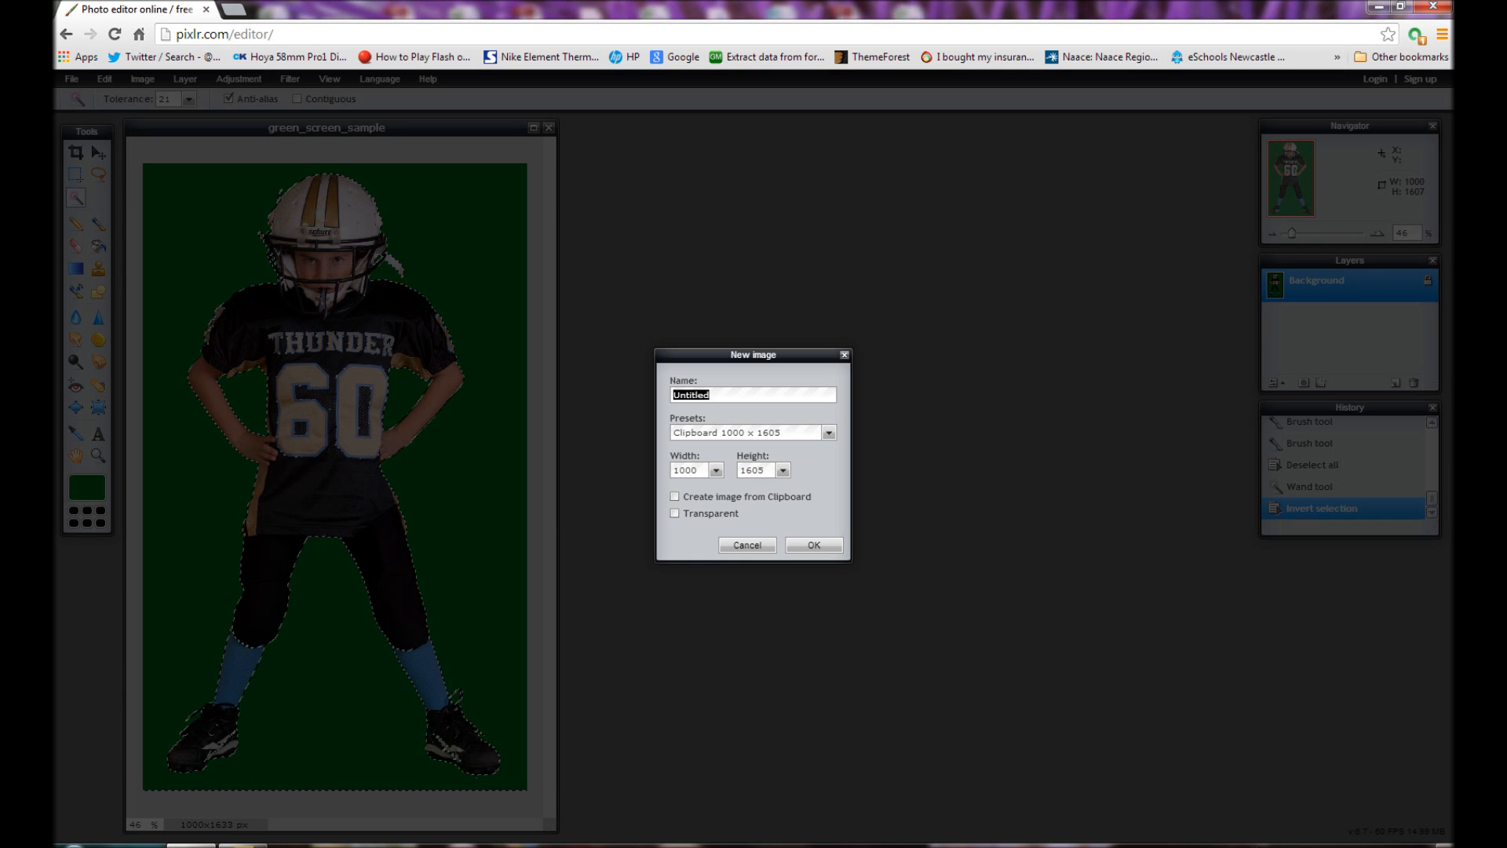
pyautogui.write('boy')
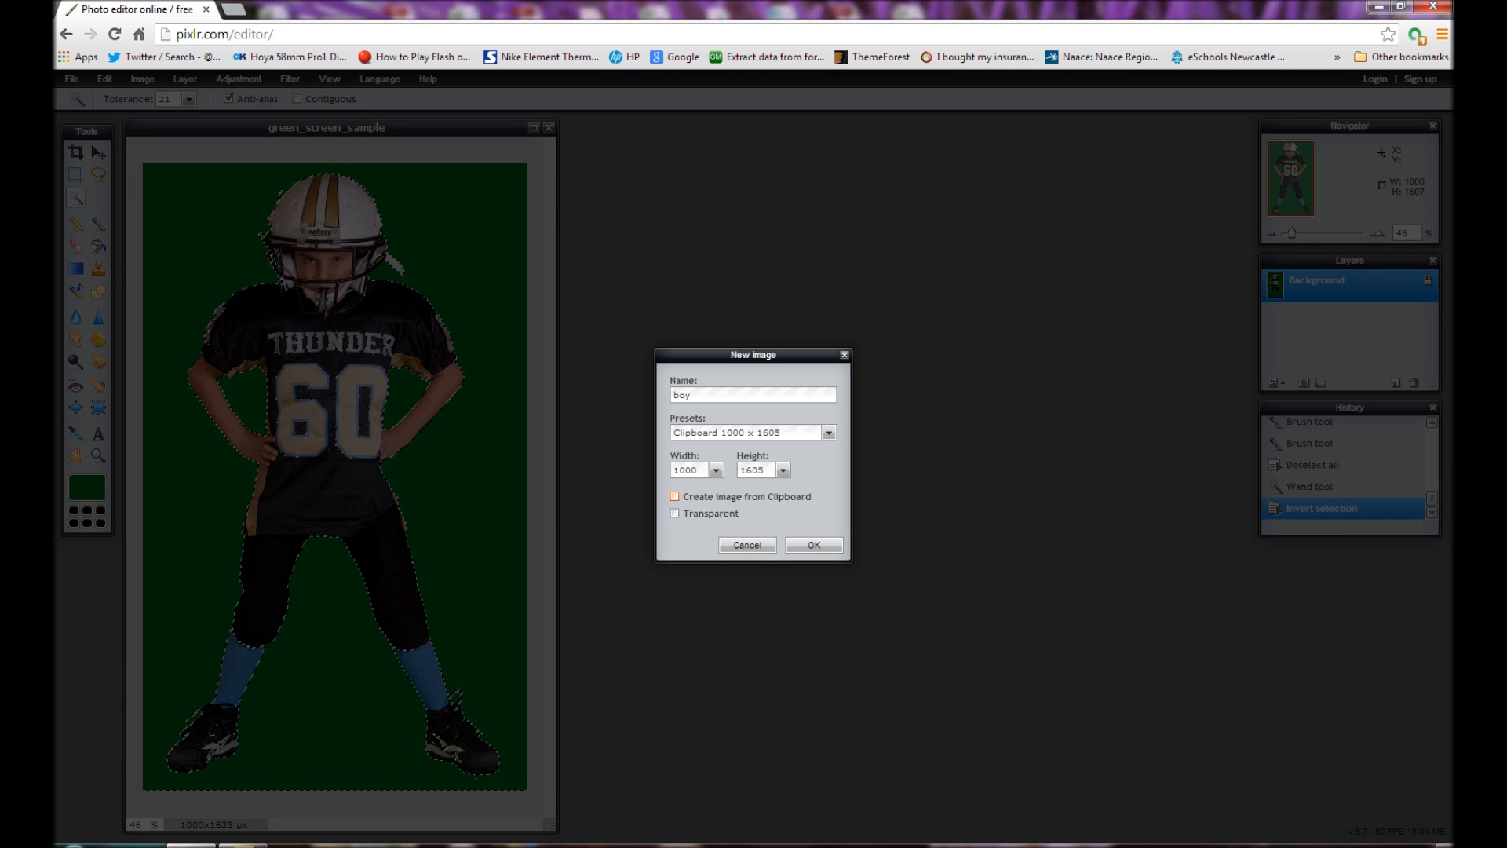
pyautogui.click(673, 497)
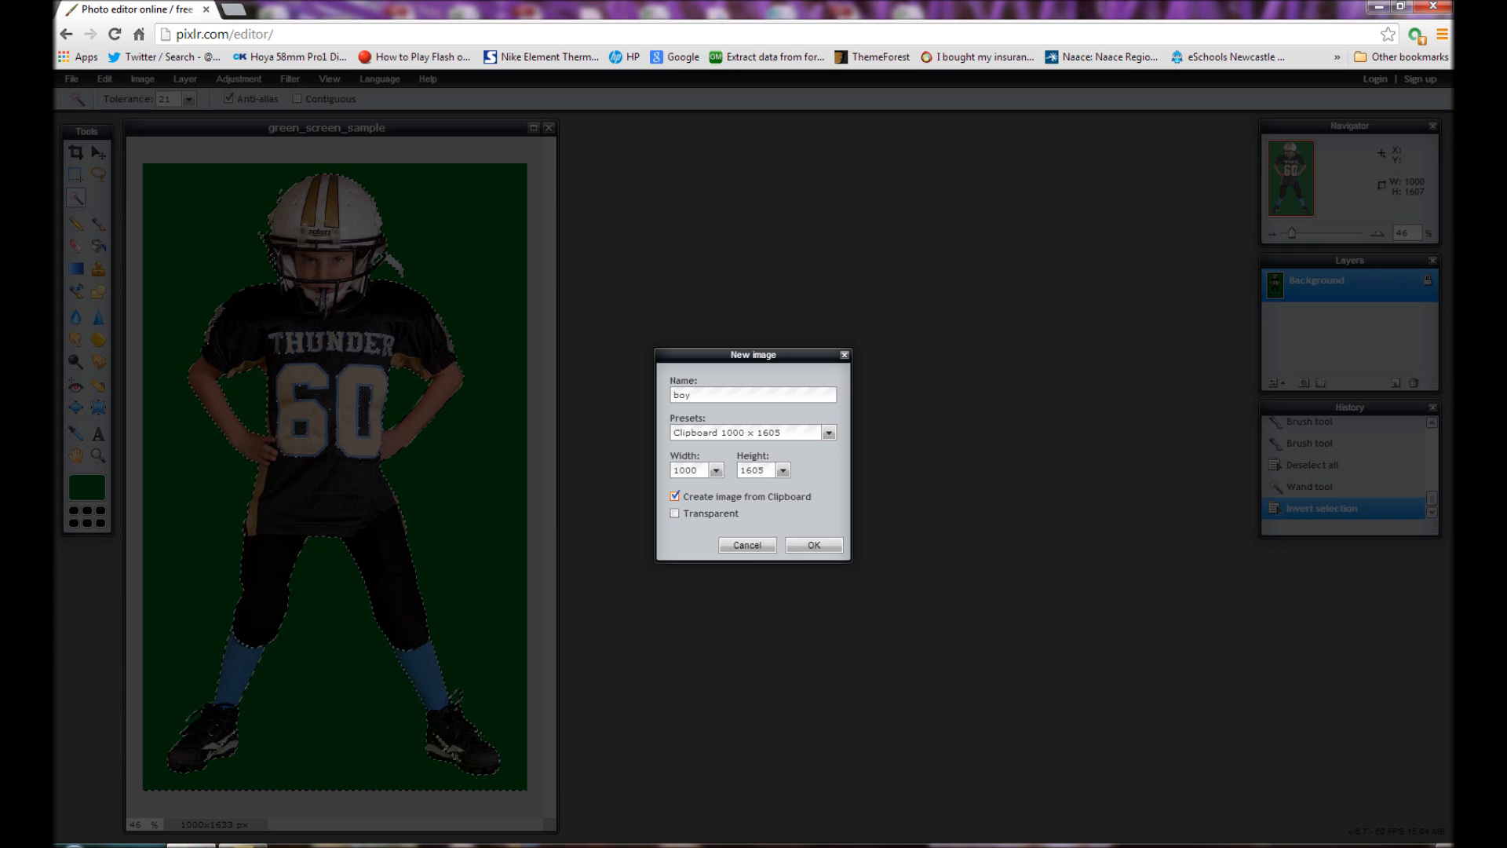
pyautogui.click(675, 511)
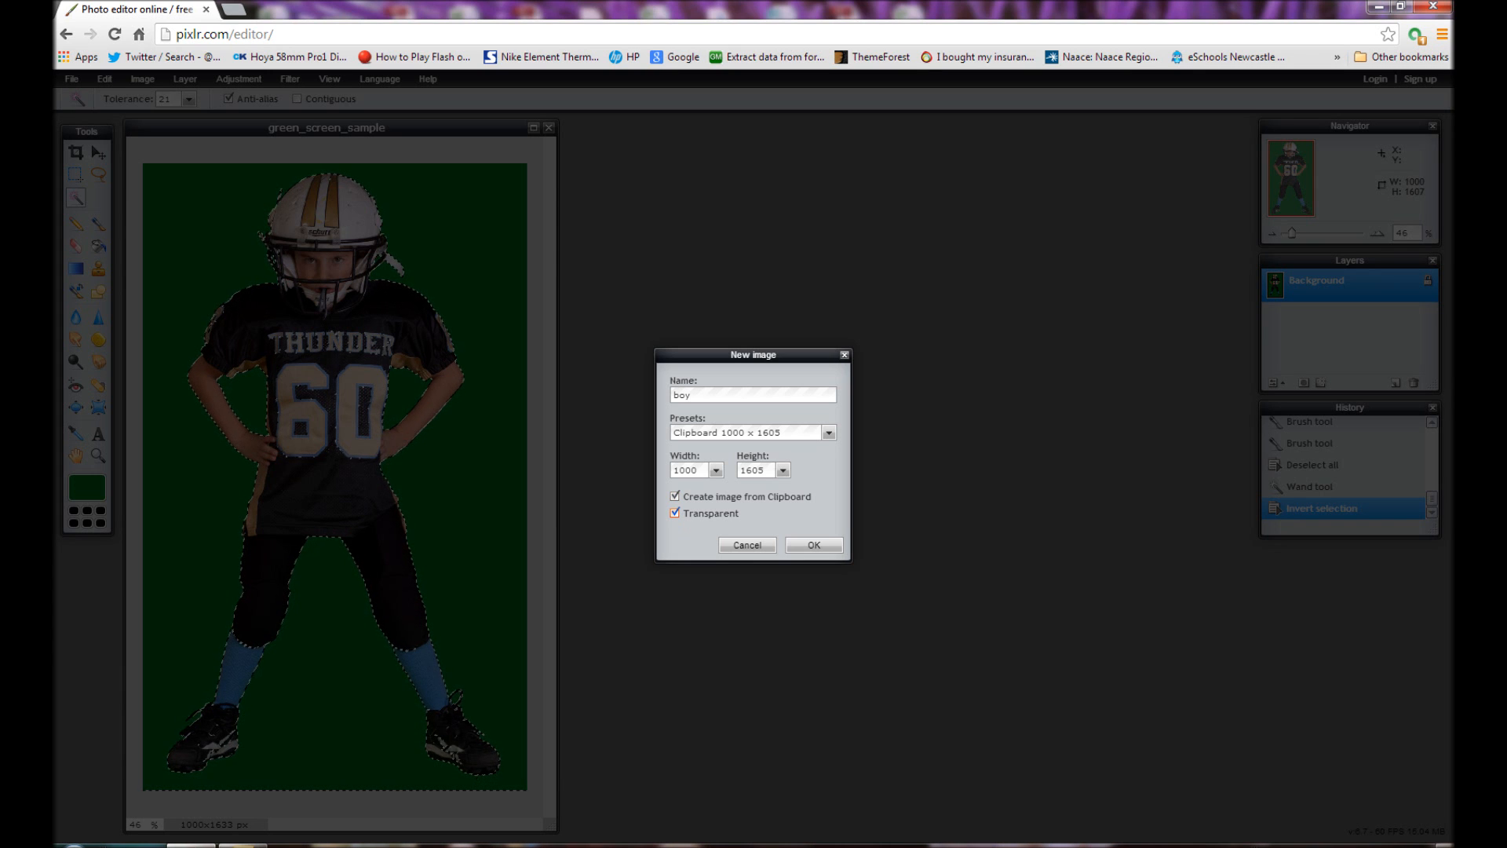
pyautogui.click(811, 544)
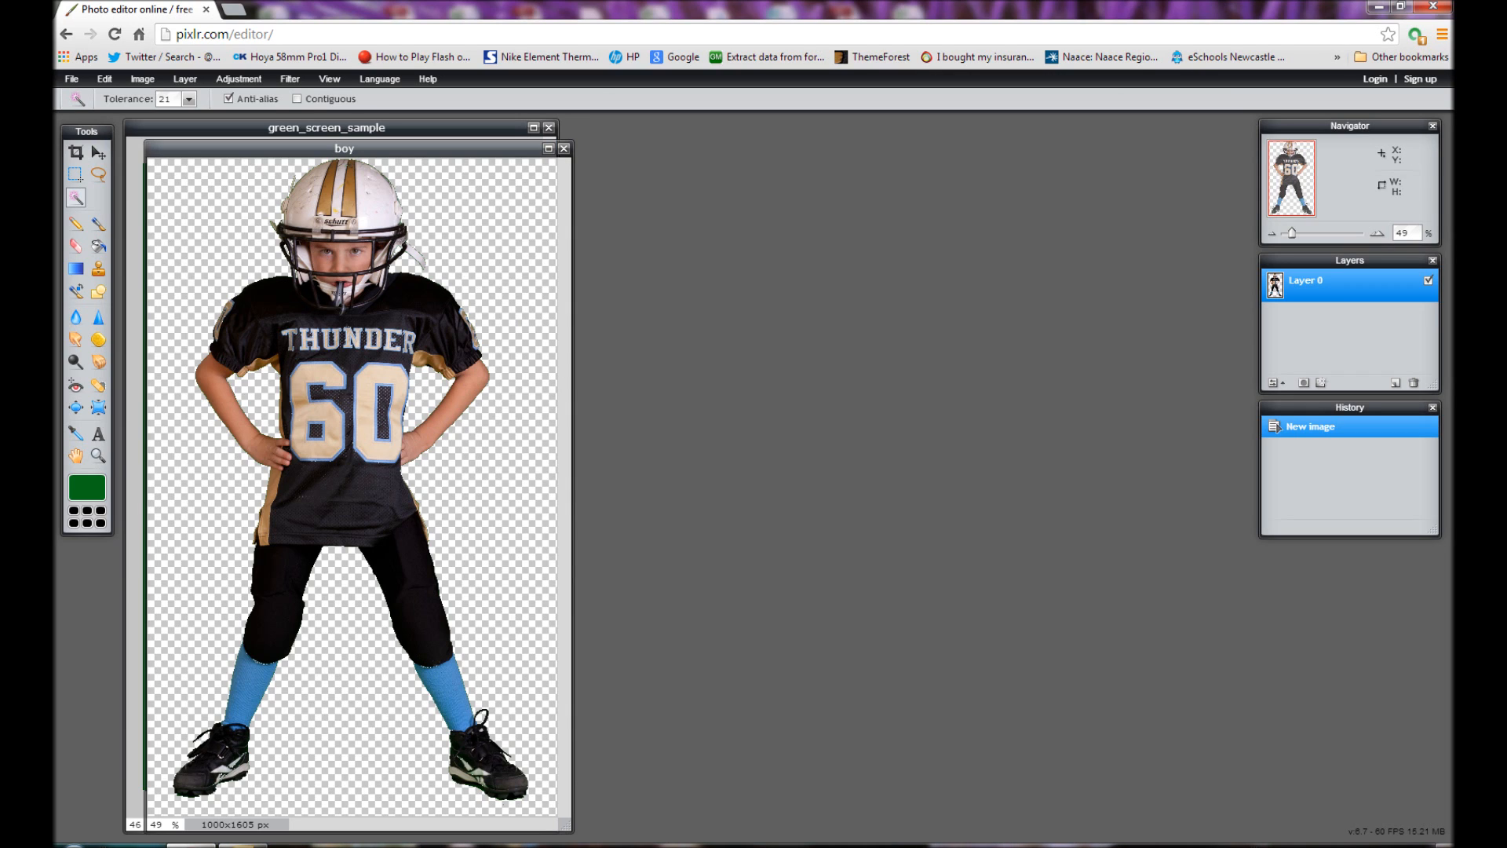
# Step: Start saving the boy image with PNG (Transparent, full quality) as the format
pyautogui.click(70, 78)
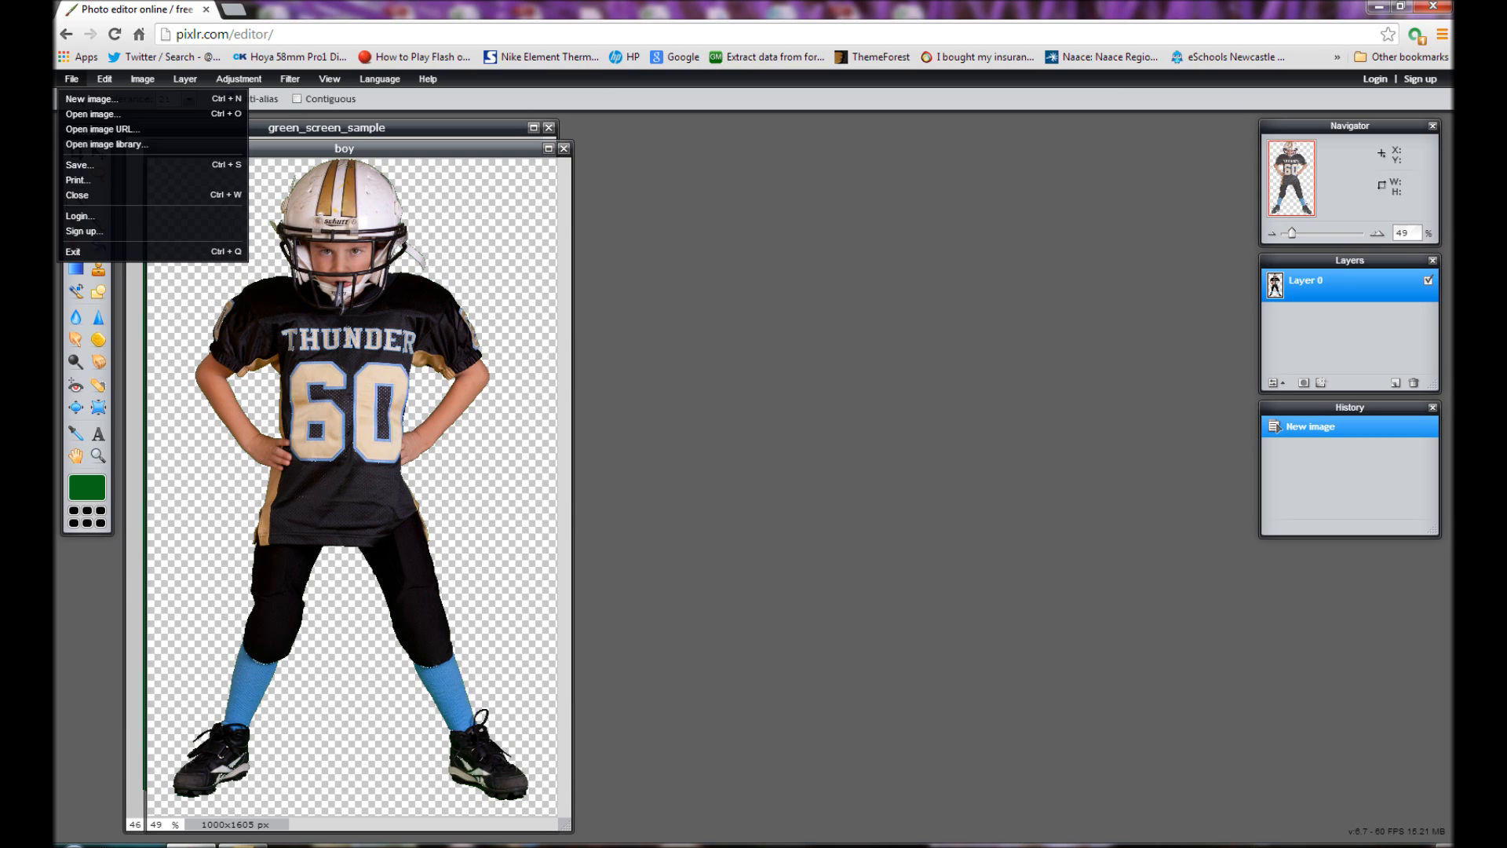
pyautogui.click(79, 164)
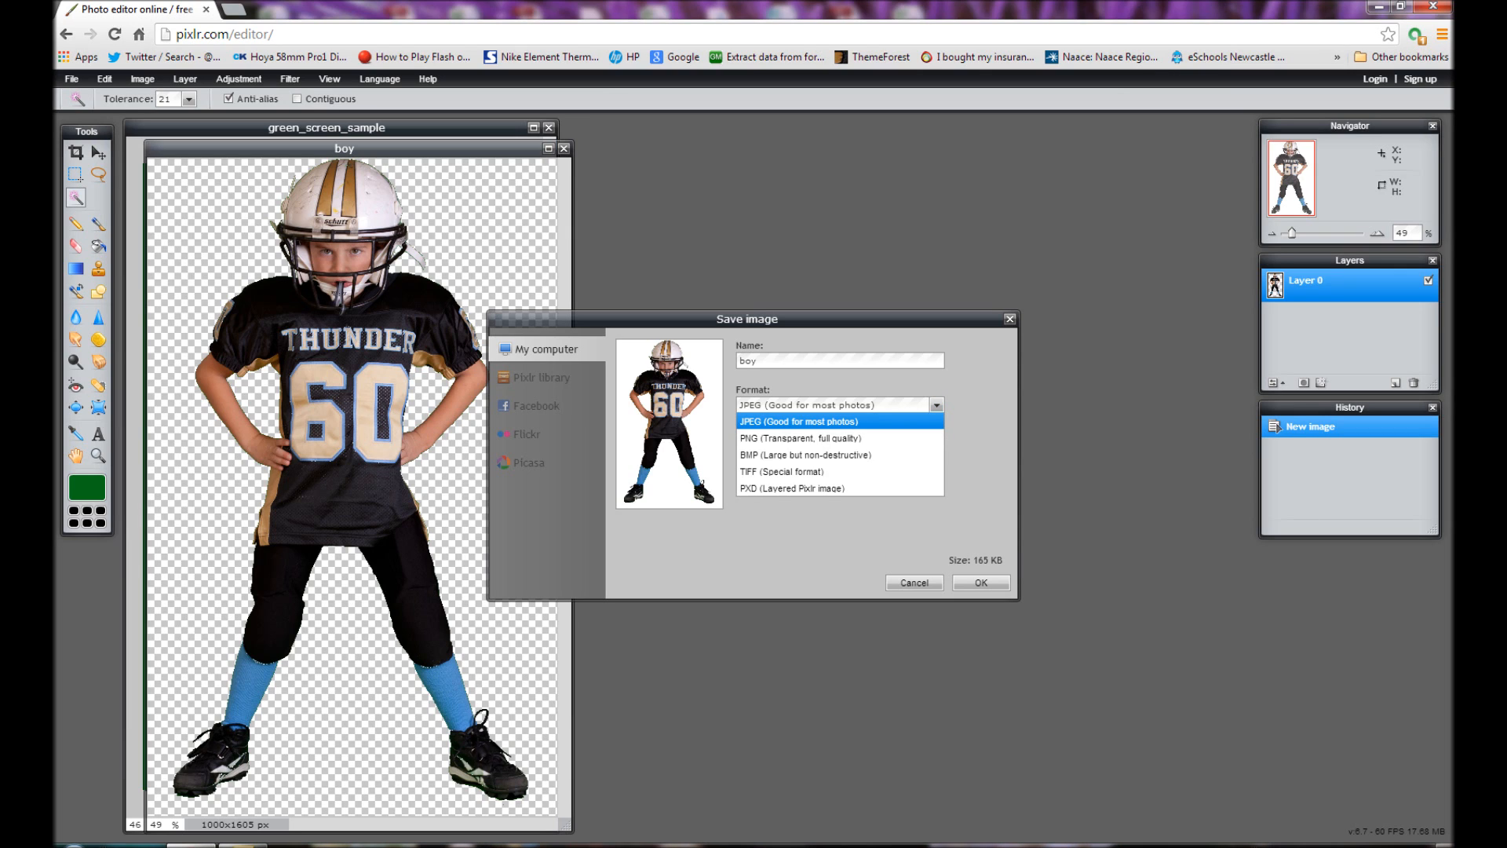
pyautogui.click(797, 438)
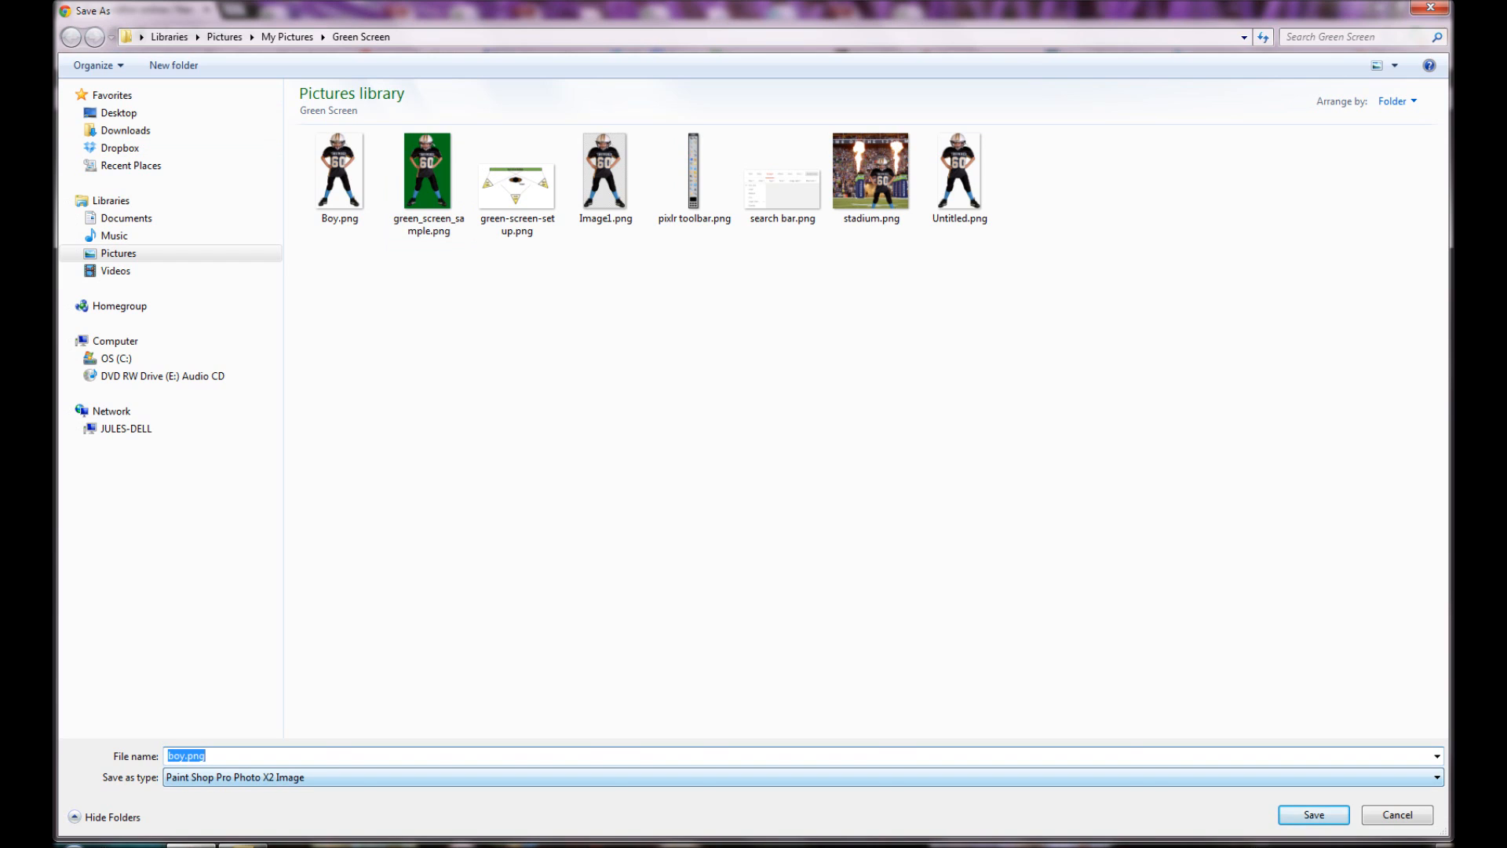
# Step: Save the cut-out as boy pic.png in the Green Screen pictures folder
pyautogui.click(185, 756)
pyautogui.write(' pic')
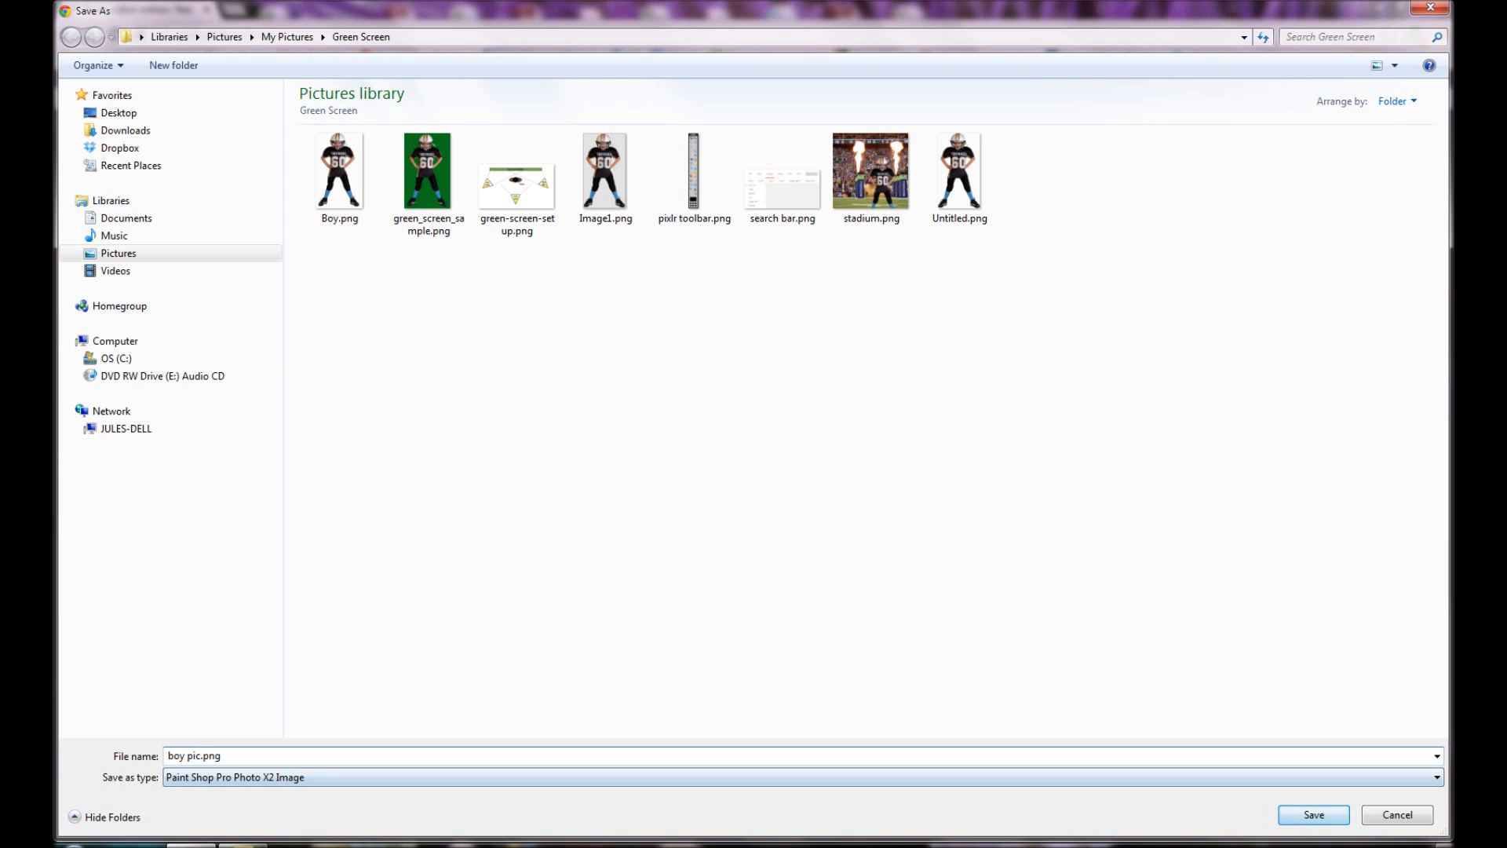
pyautogui.click(1311, 815)
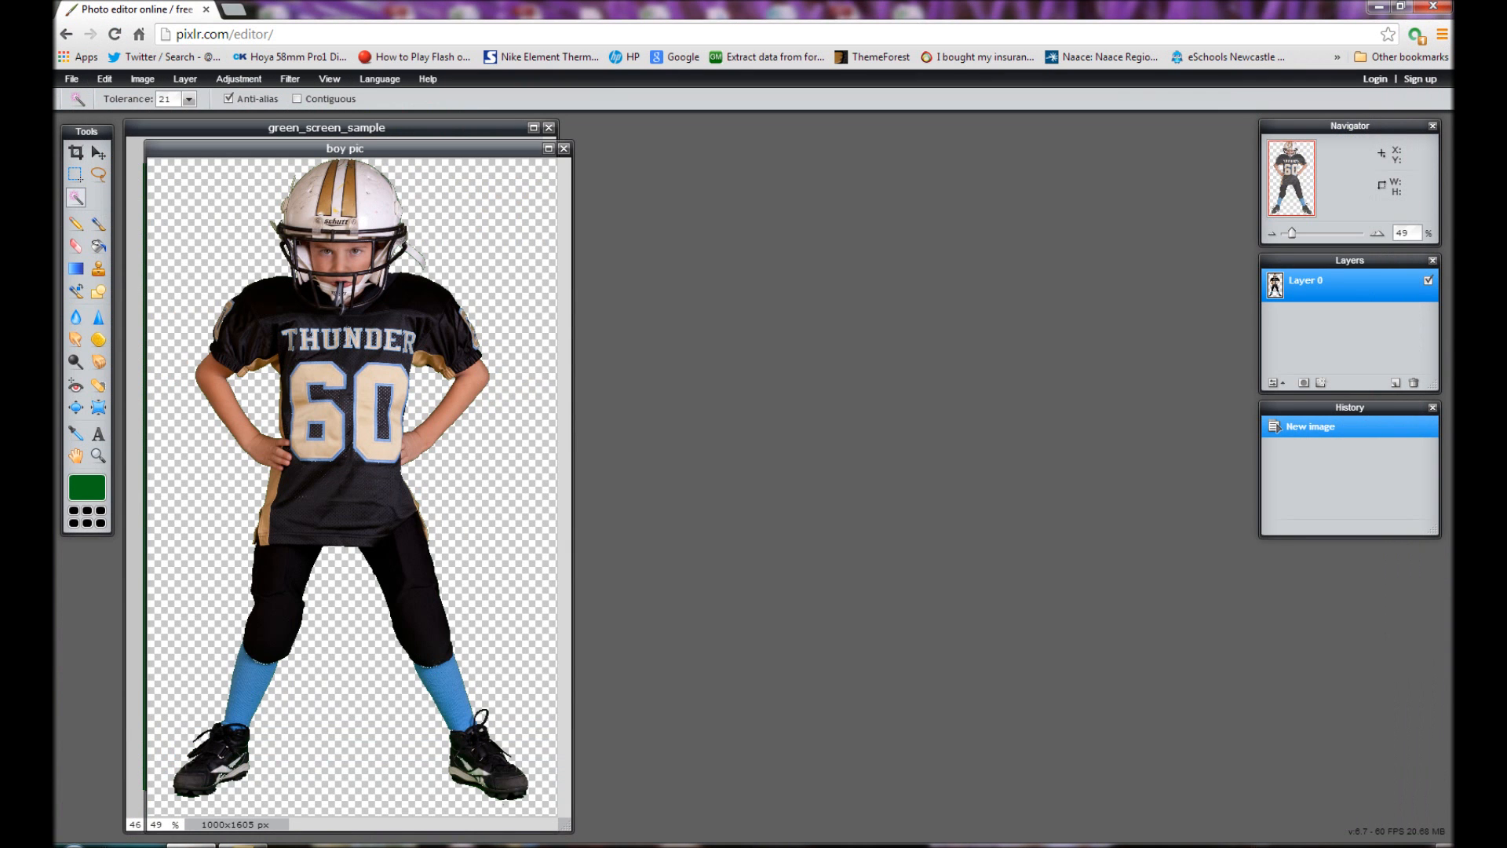